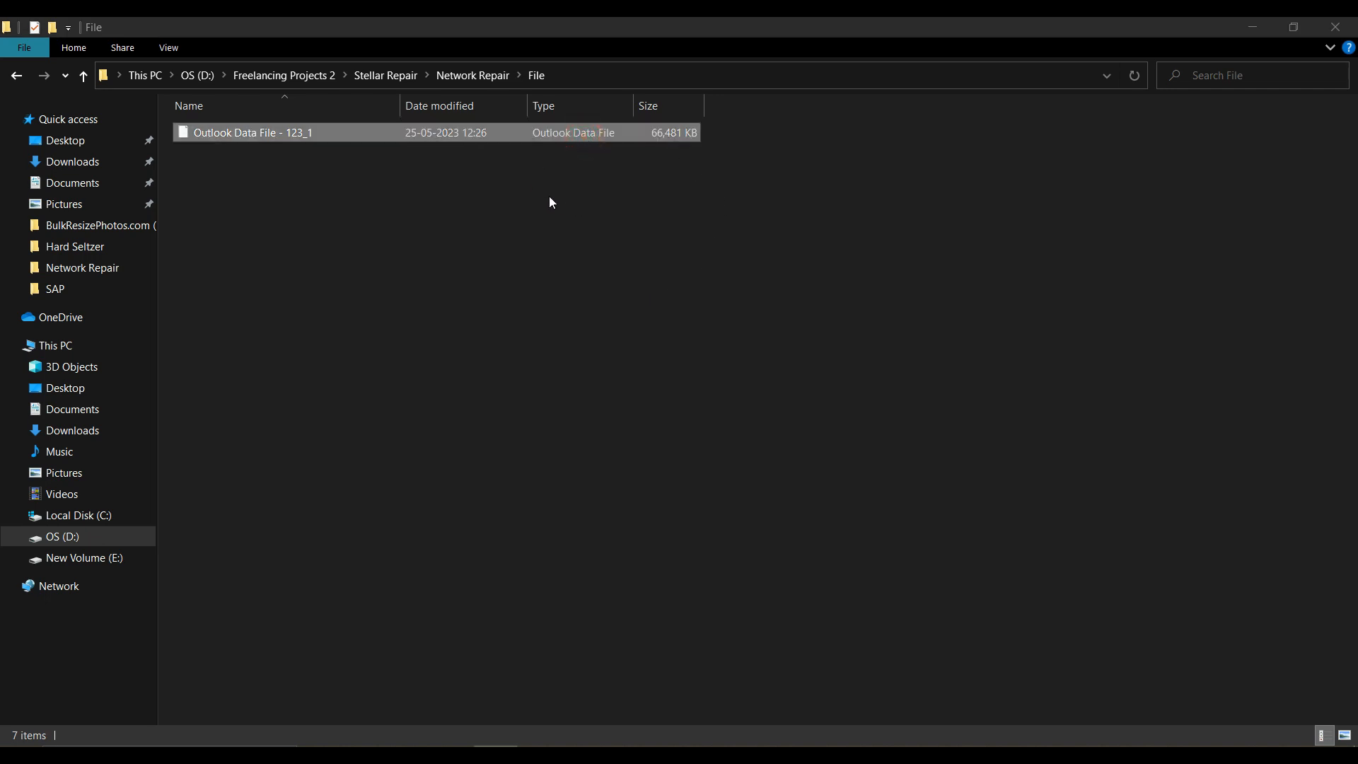
# Start a Windows search for Outlook from the folder holding Outlook Data File - 123_1.
pyautogui.click(549, 203)
pyautogui.write('Out')
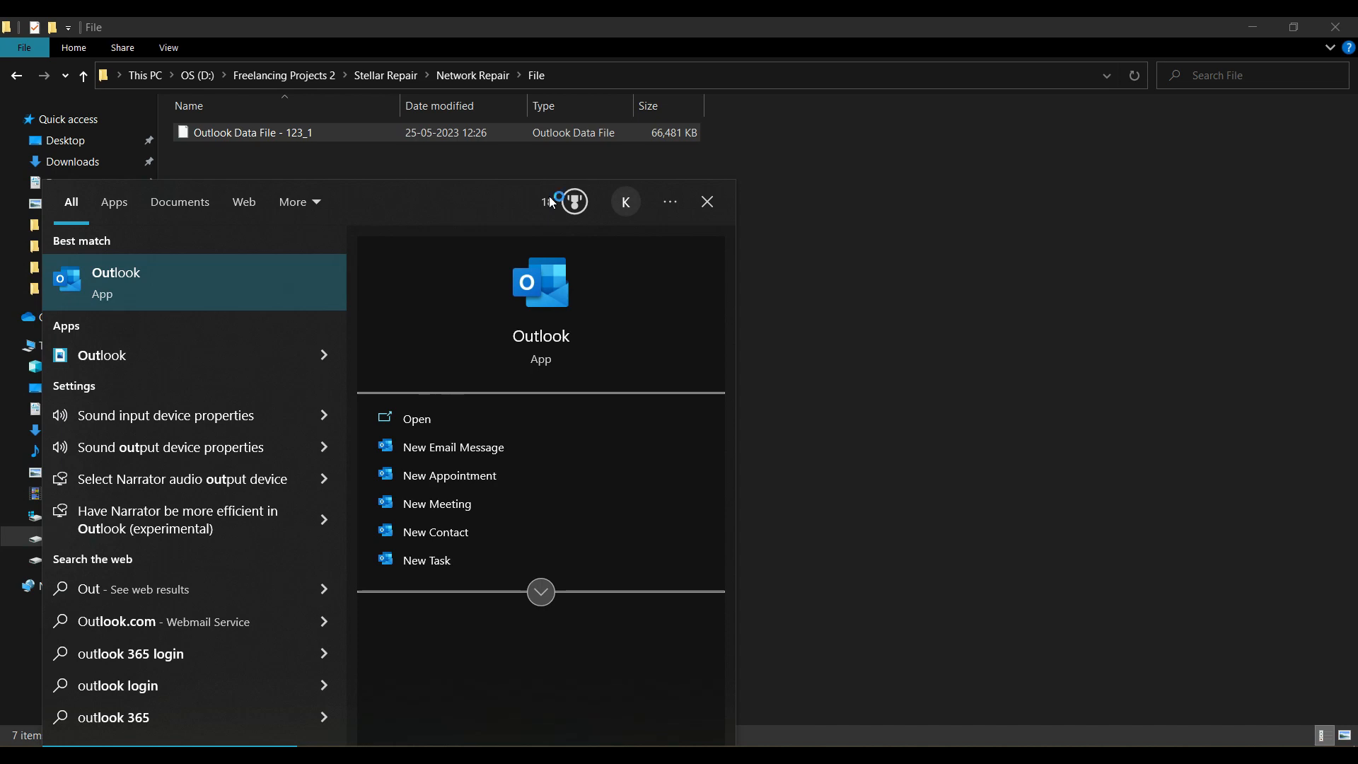
# Launch Outlook from the search results and start the Import and Export Wizard from File.
pyautogui.click(416, 419)
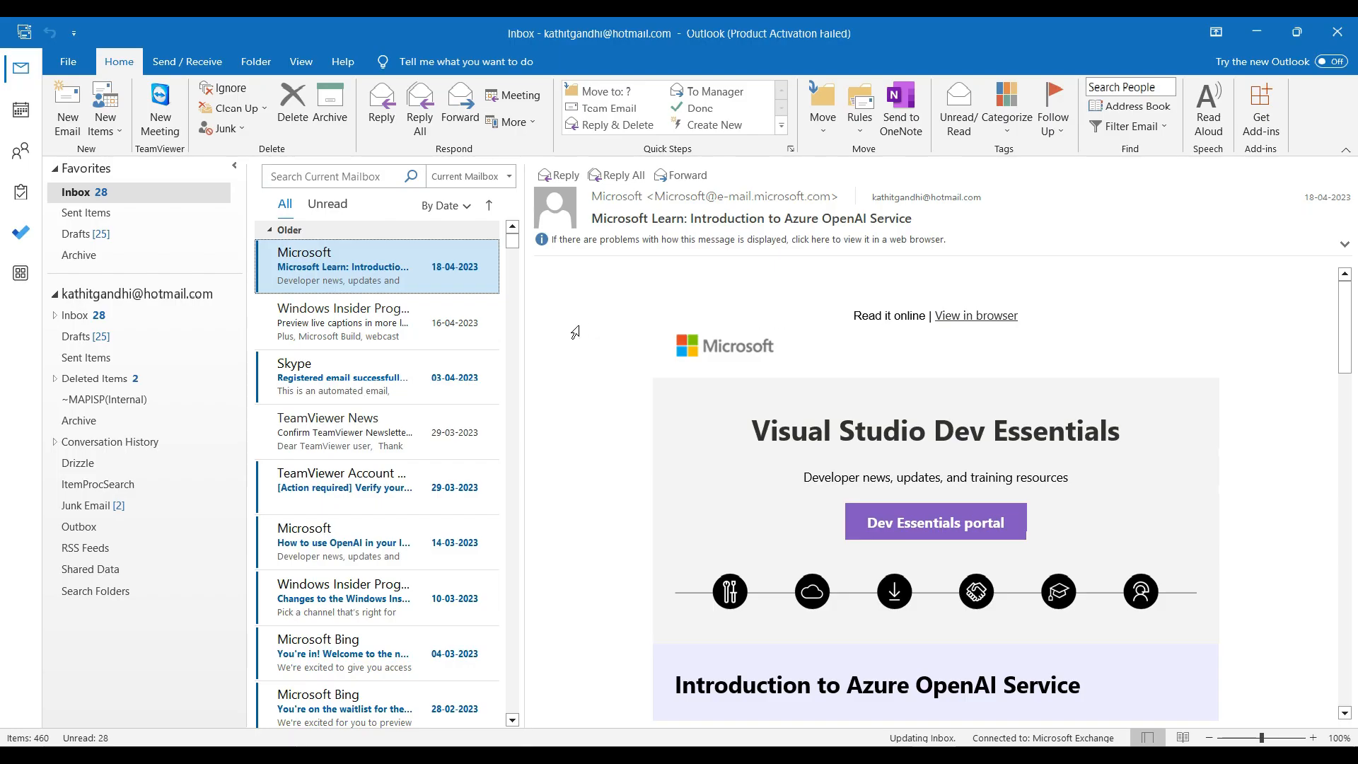
pyautogui.moveTo(504, 322)
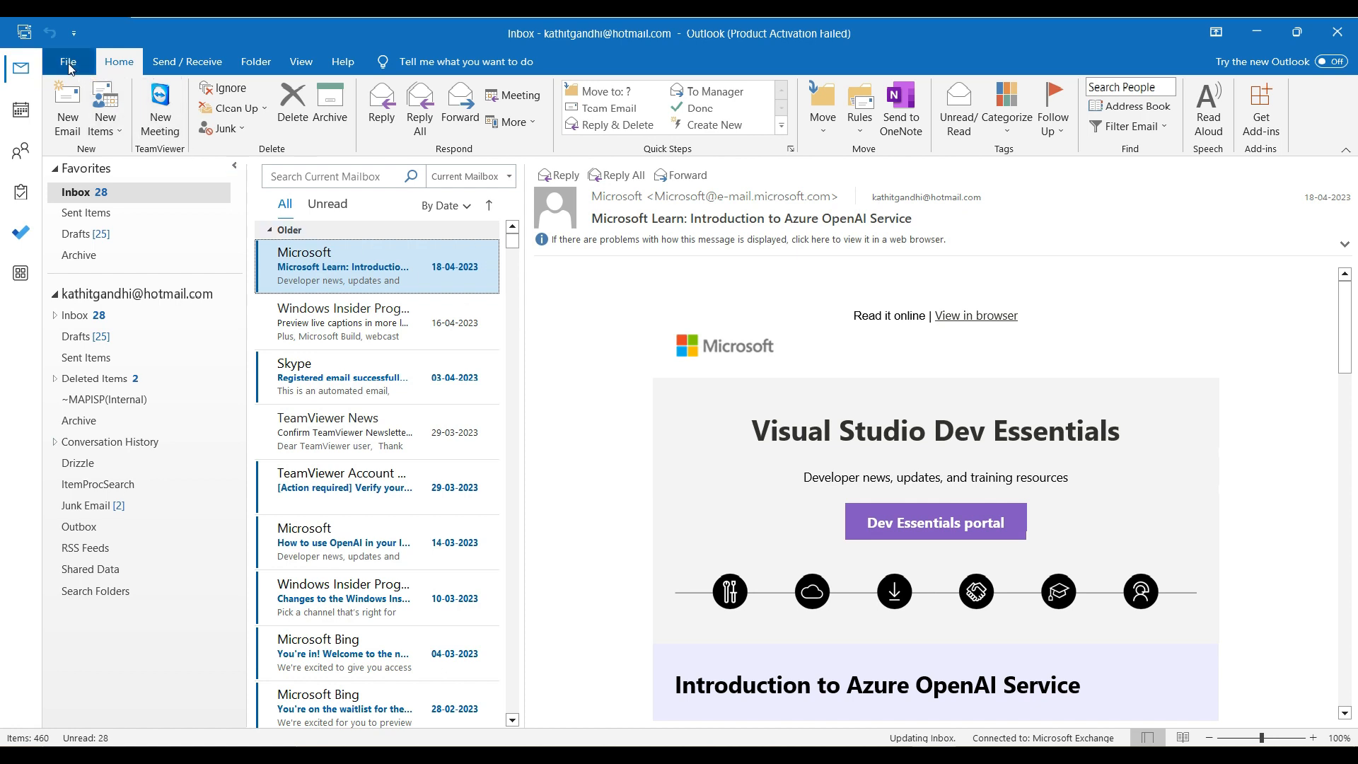
pyautogui.click(66, 61)
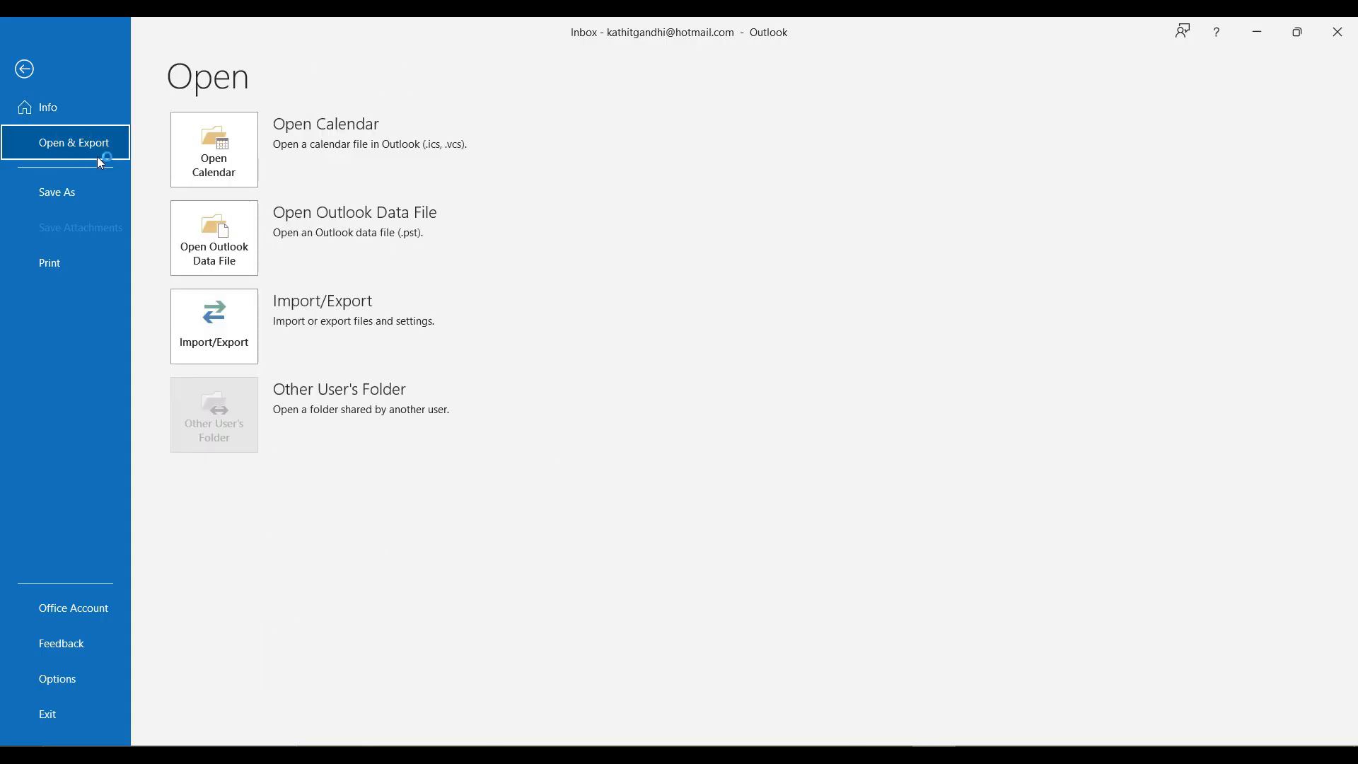
pyautogui.click(24, 70)
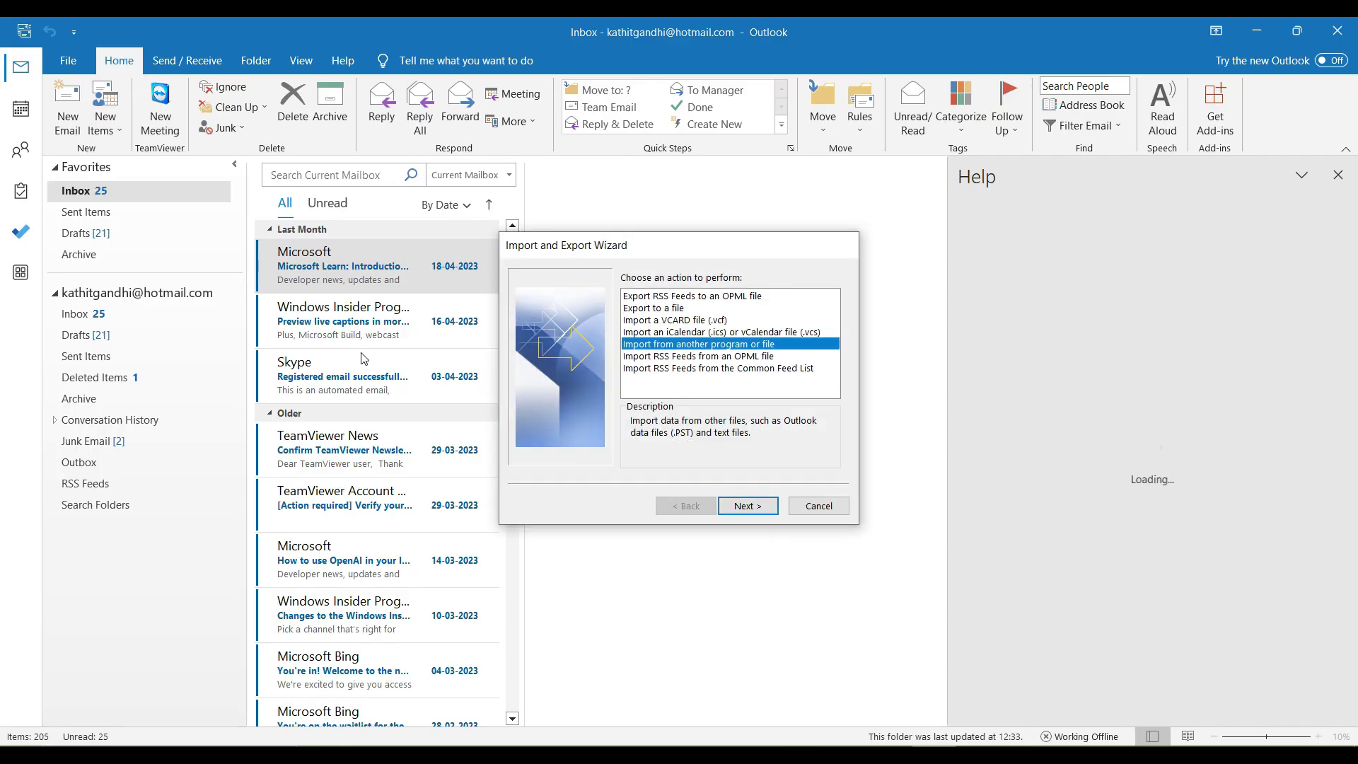
pyautogui.moveTo(861, 528)
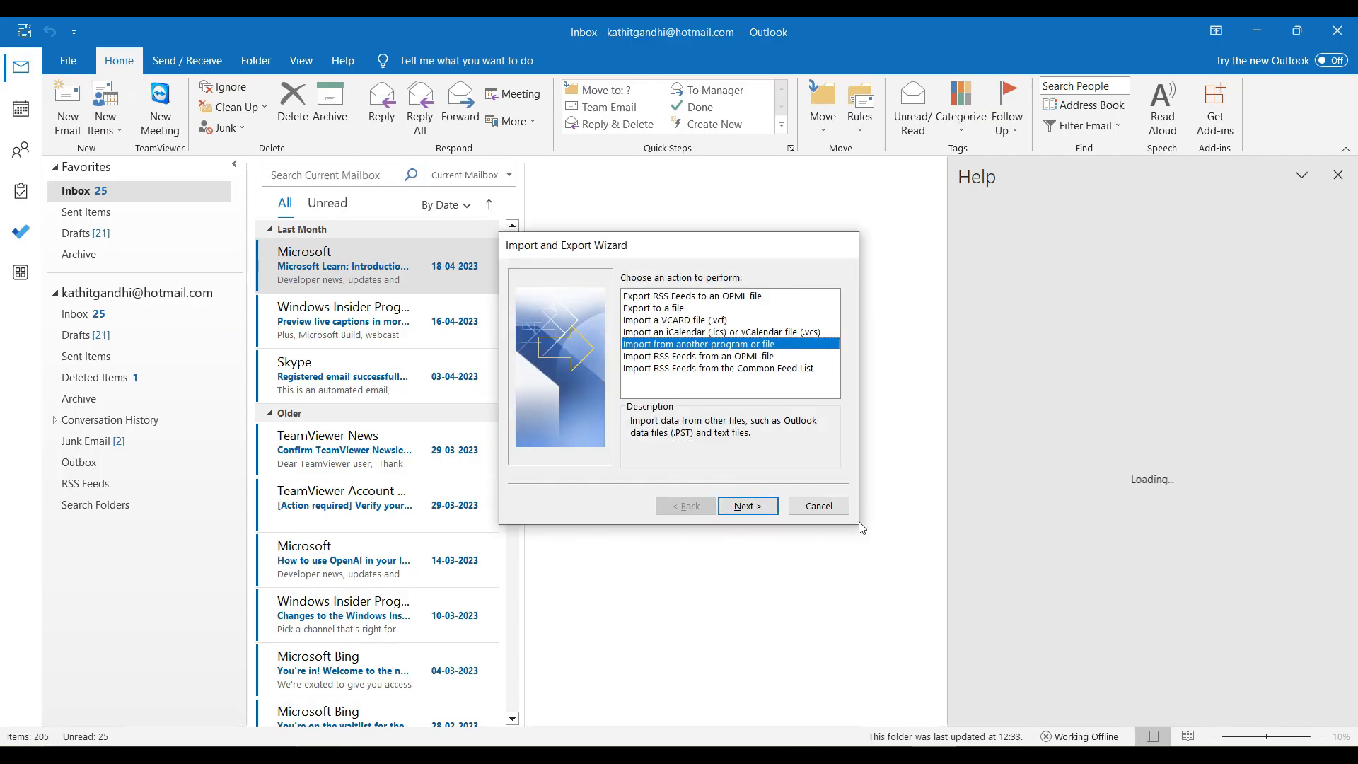
pyautogui.moveTo(823, 423)
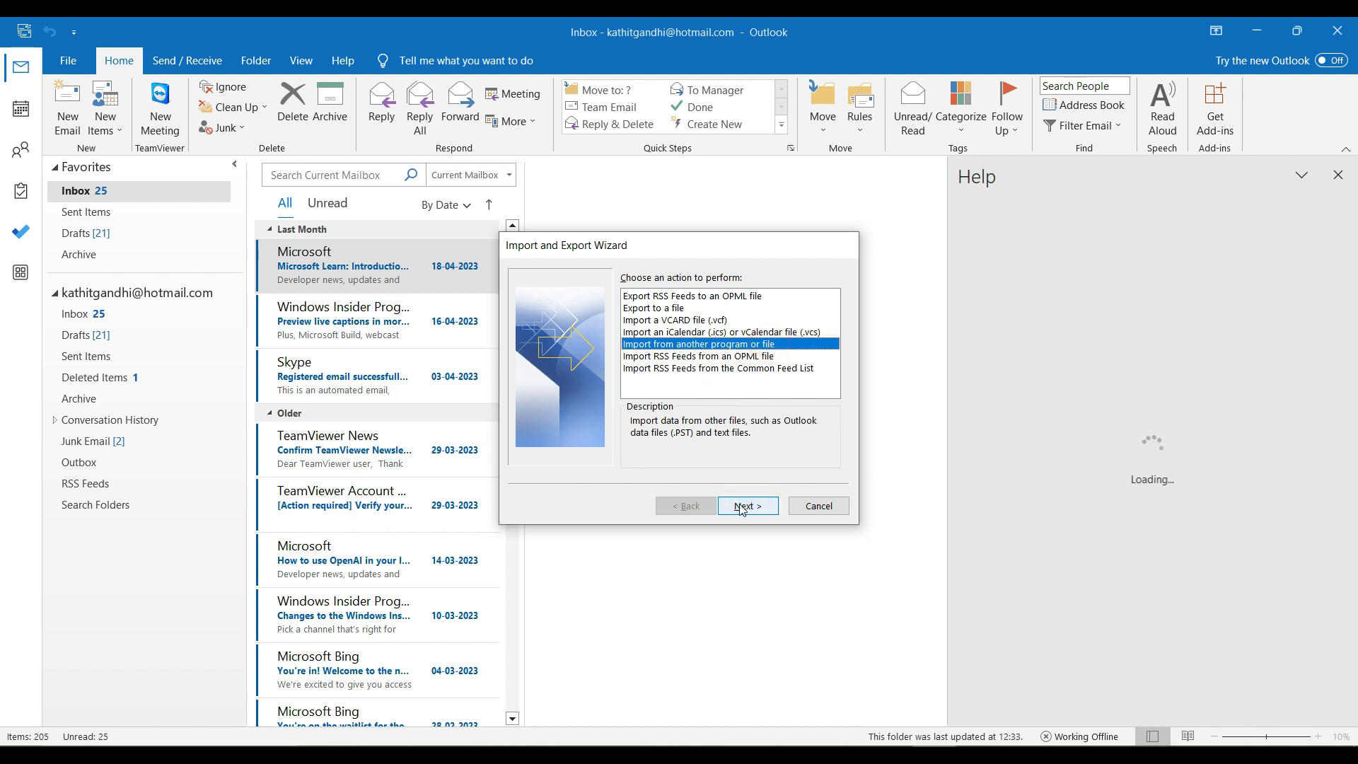
# Choose Outlook Data File (.pst) as the import type and reach the file-selection step.
pyautogui.click(746, 507)
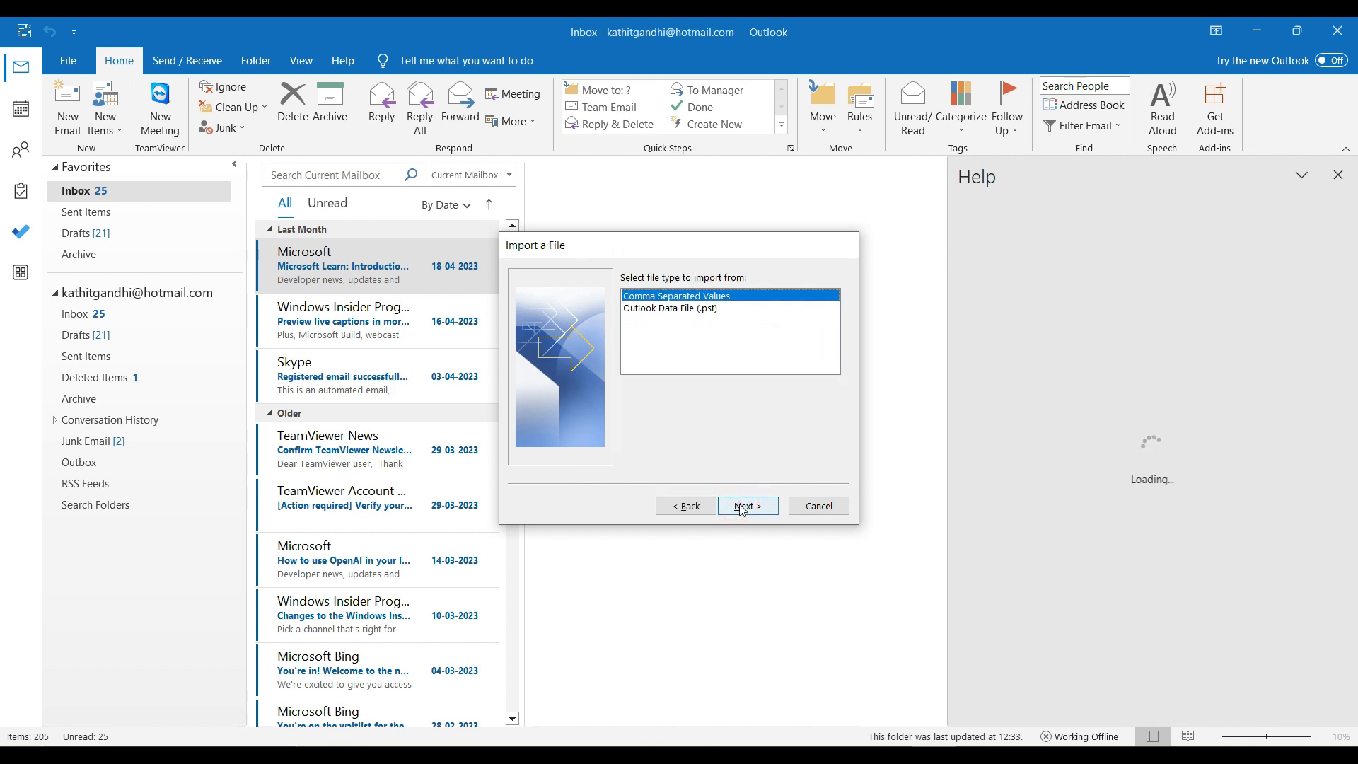
pyautogui.moveTo(742, 362)
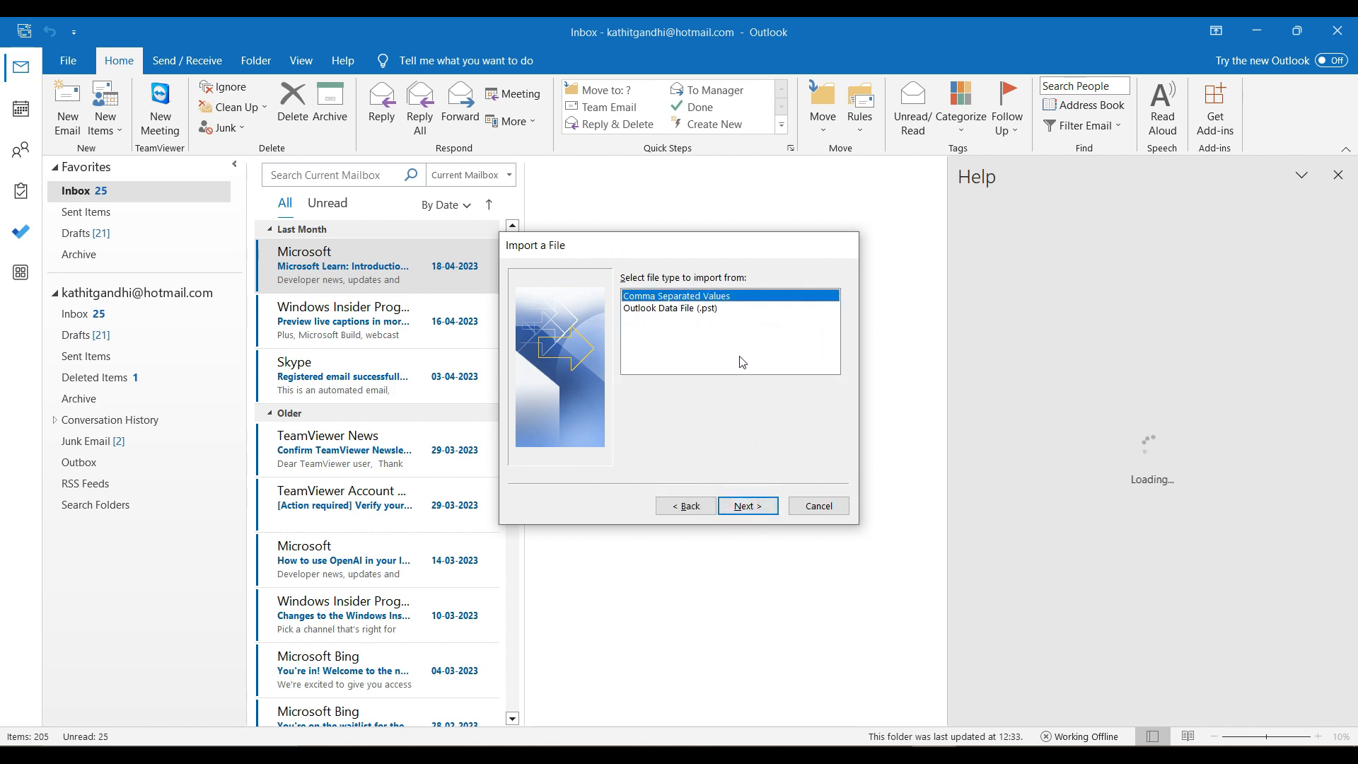
pyautogui.click(701, 309)
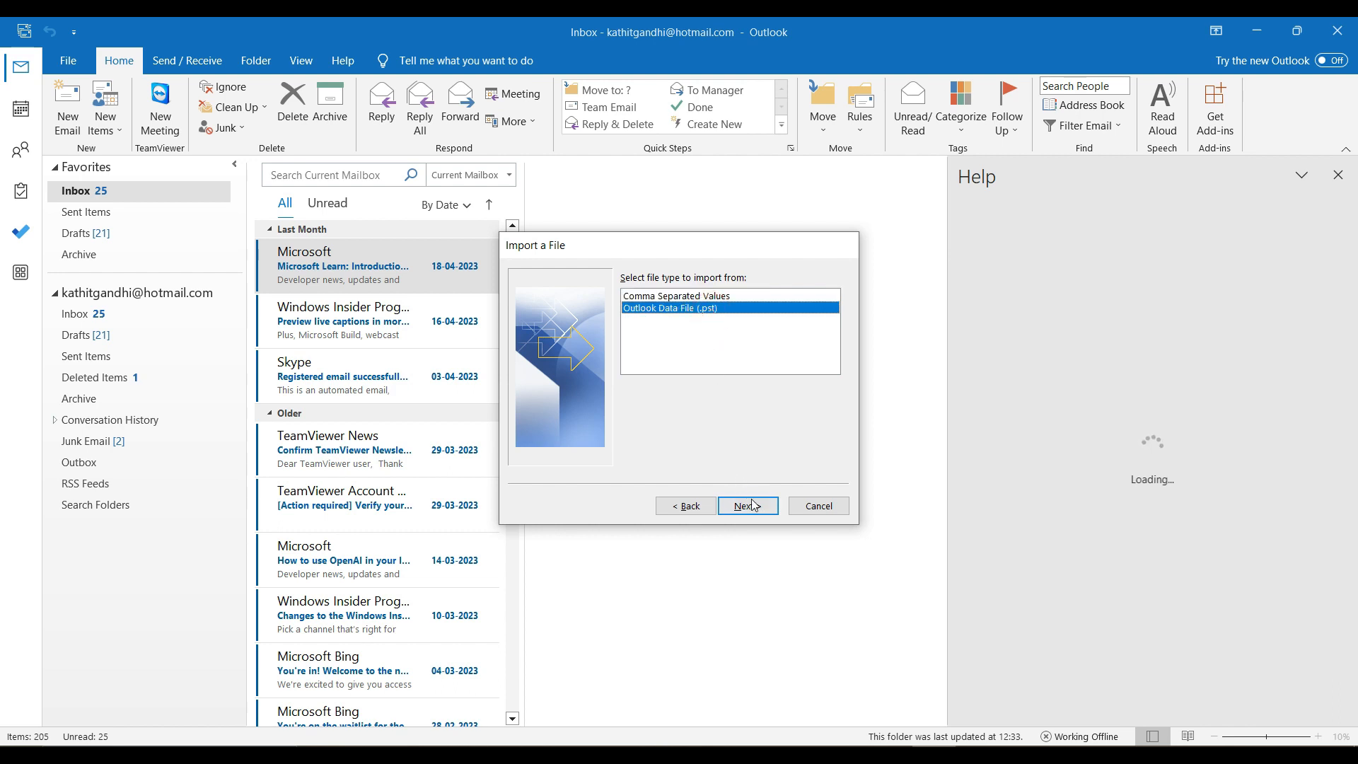
pyautogui.click(747, 505)
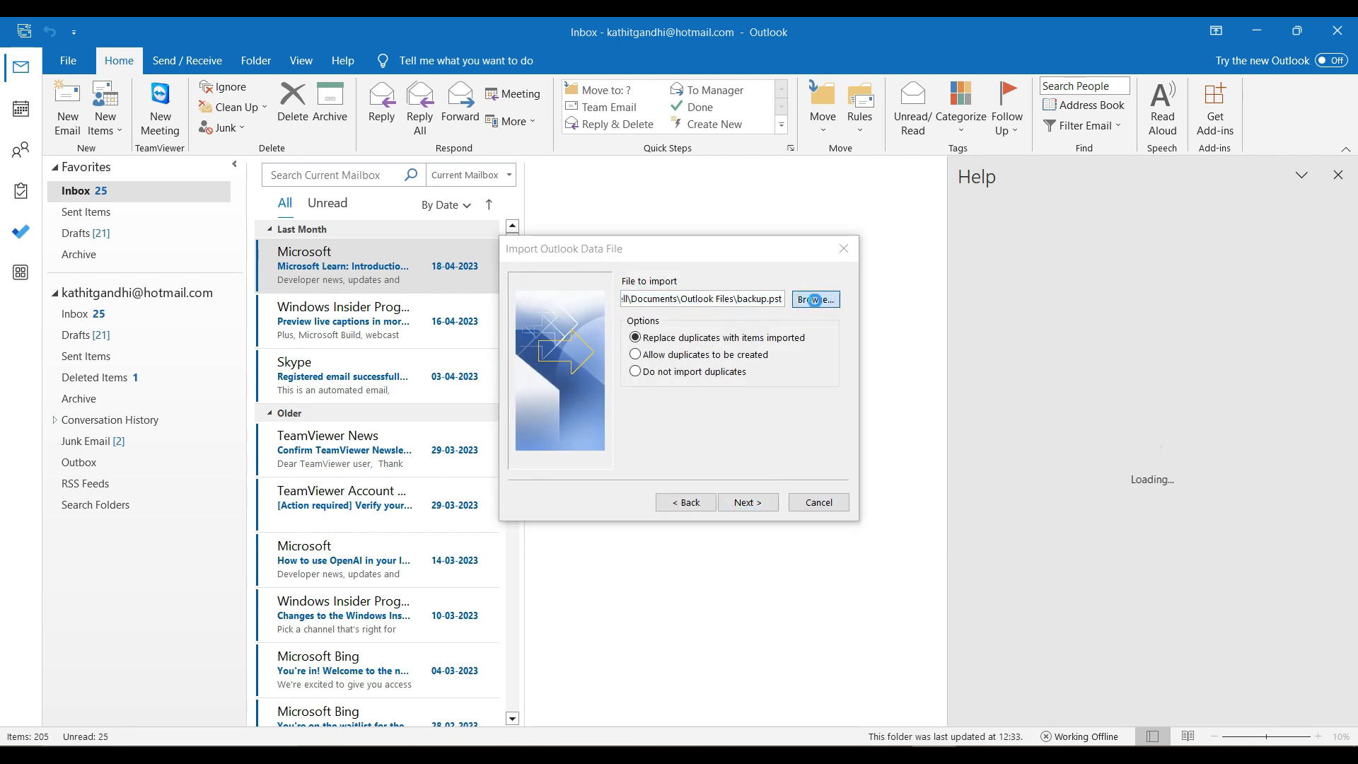
# Browse to Outlook Data File - 123_1 as the import source and continue to folder selection.
pyautogui.click(814, 298)
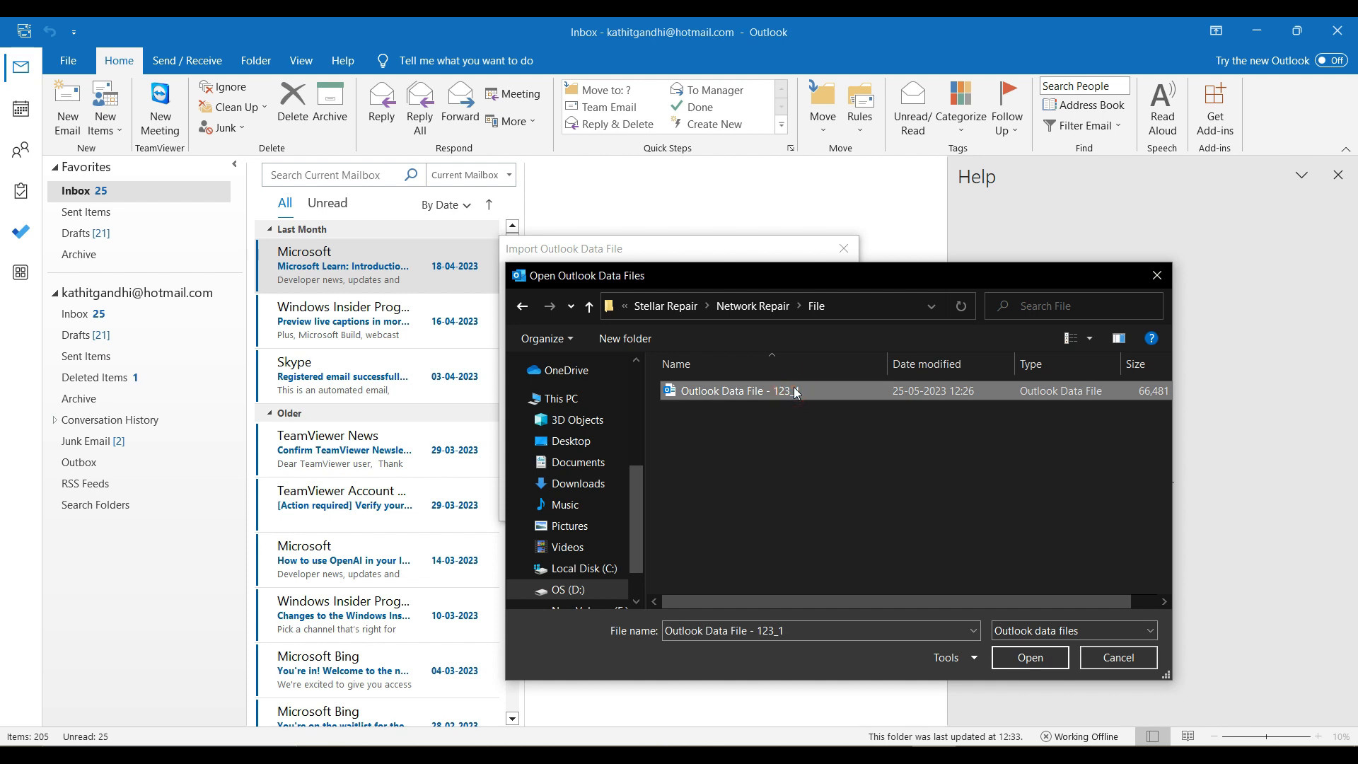
pyautogui.click(1028, 658)
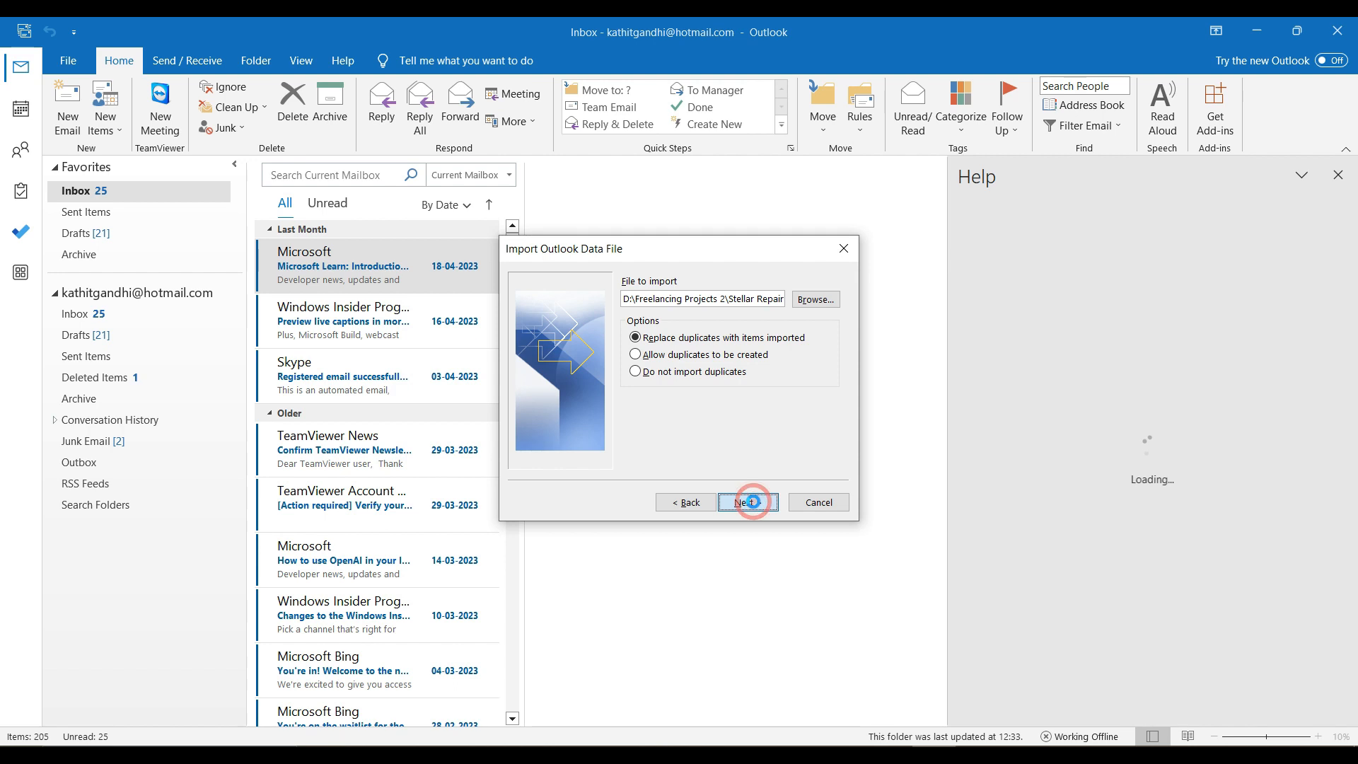
pyautogui.click(746, 502)
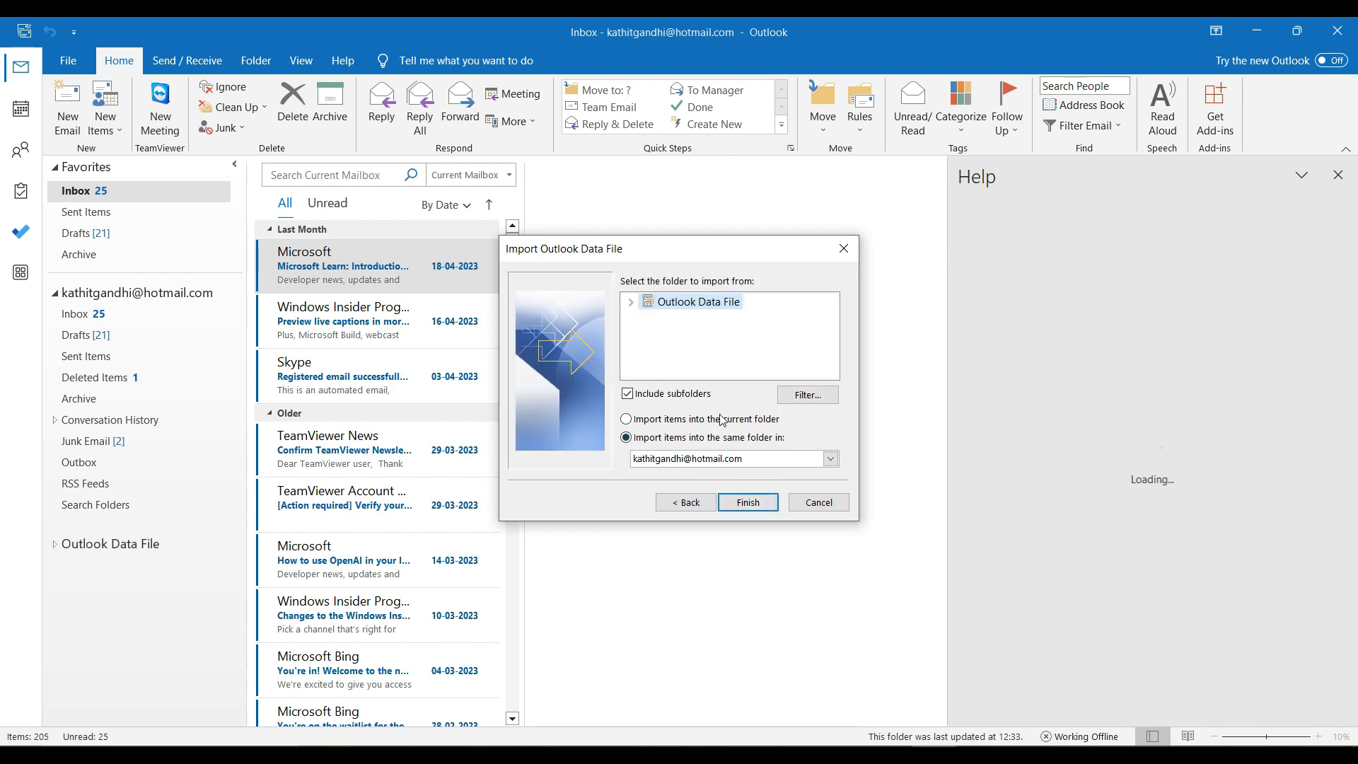
pyautogui.moveTo(703, 432)
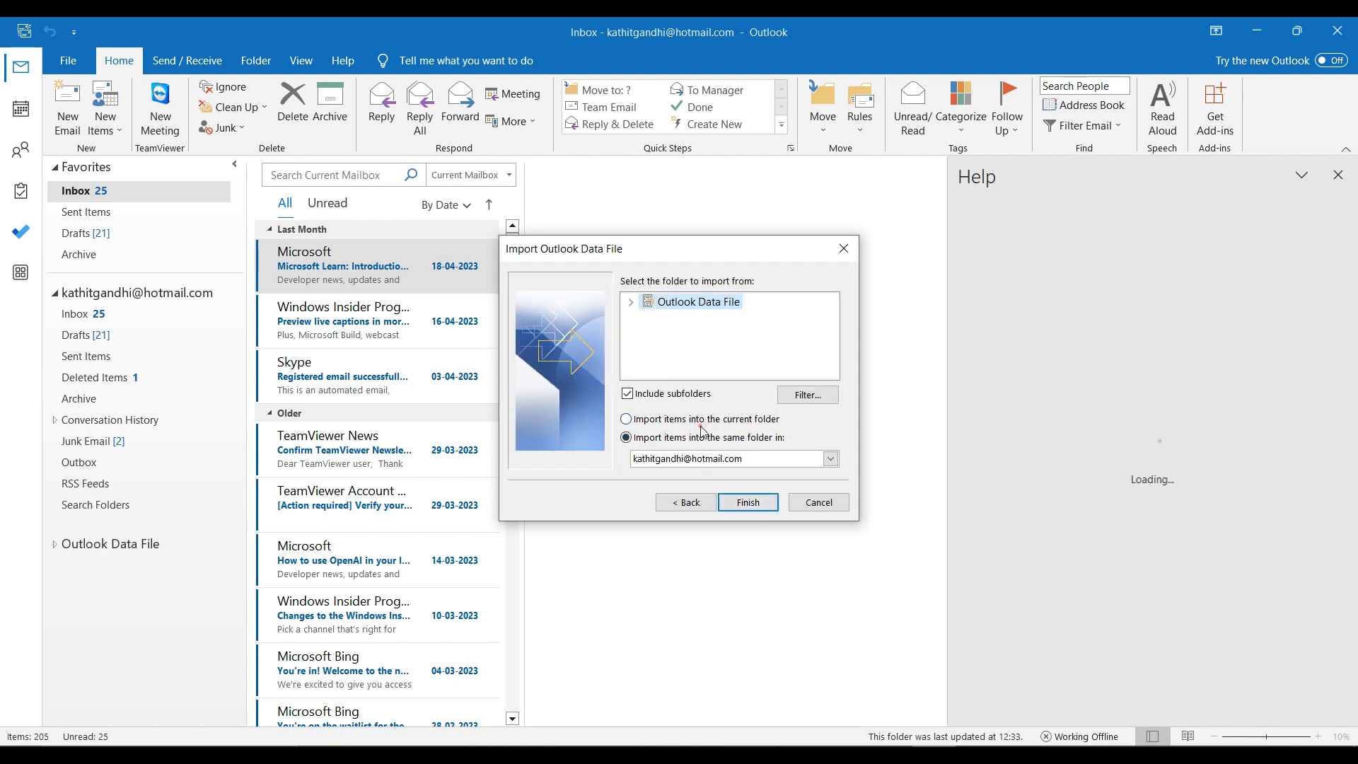
# Import items into the same folders of the signed-in mailbox with subfolders included, and finish.
pyautogui.click(625, 419)
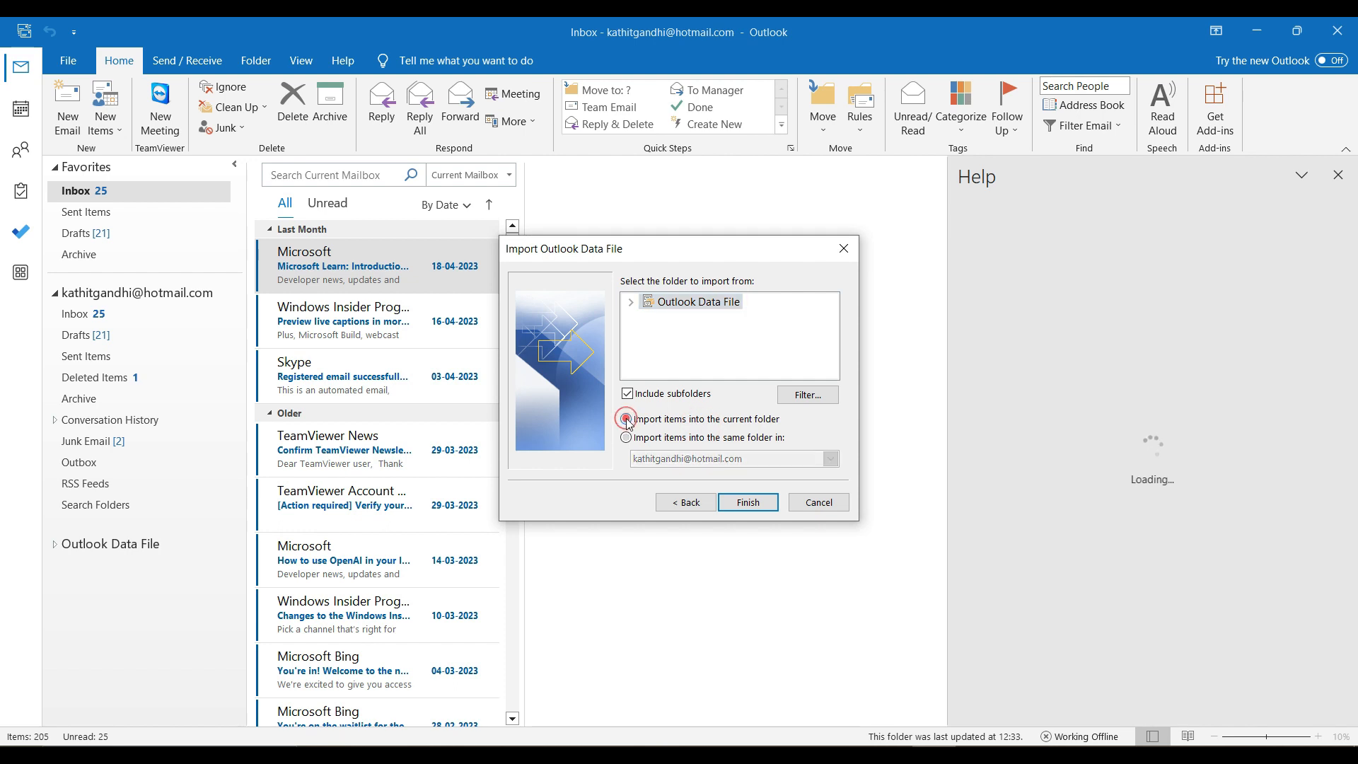
pyautogui.click(626, 426)
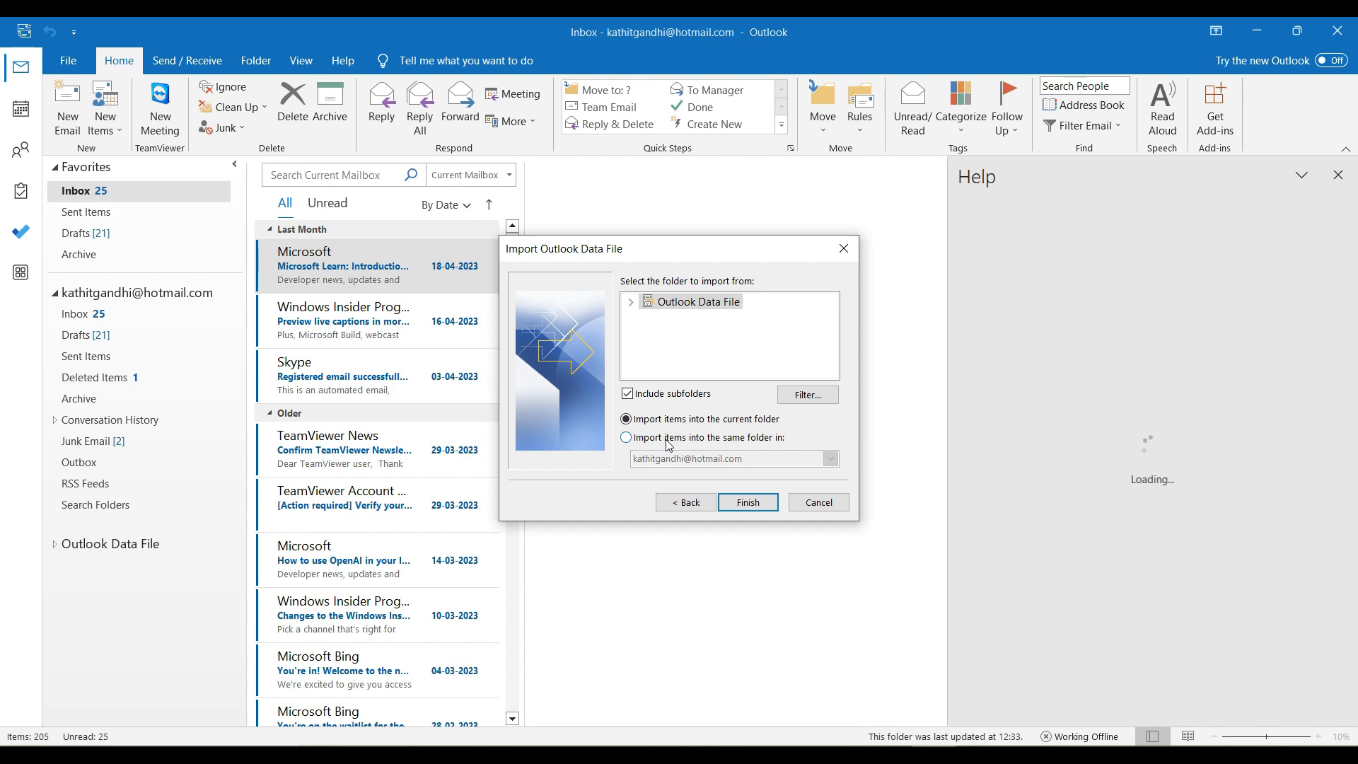
pyautogui.click(626, 438)
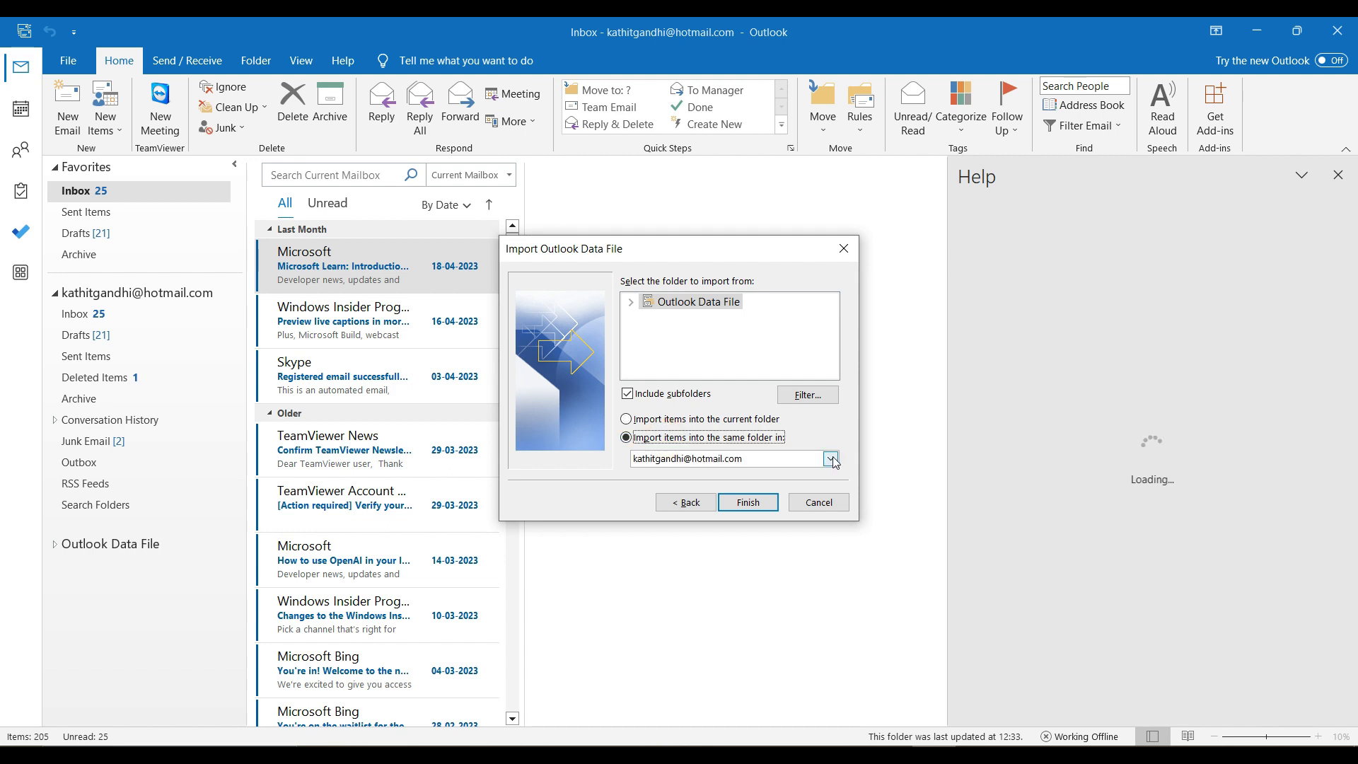
pyautogui.click(829, 459)
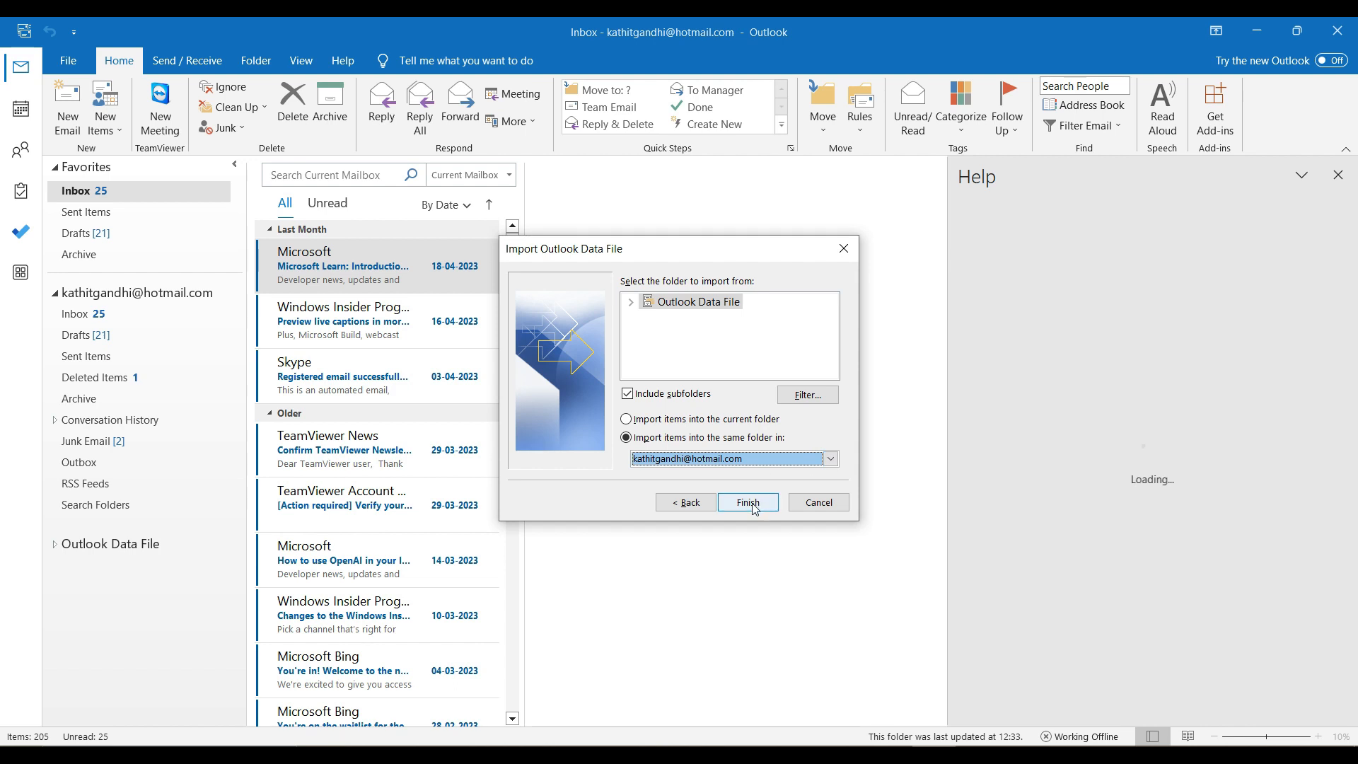
pyautogui.click(747, 502)
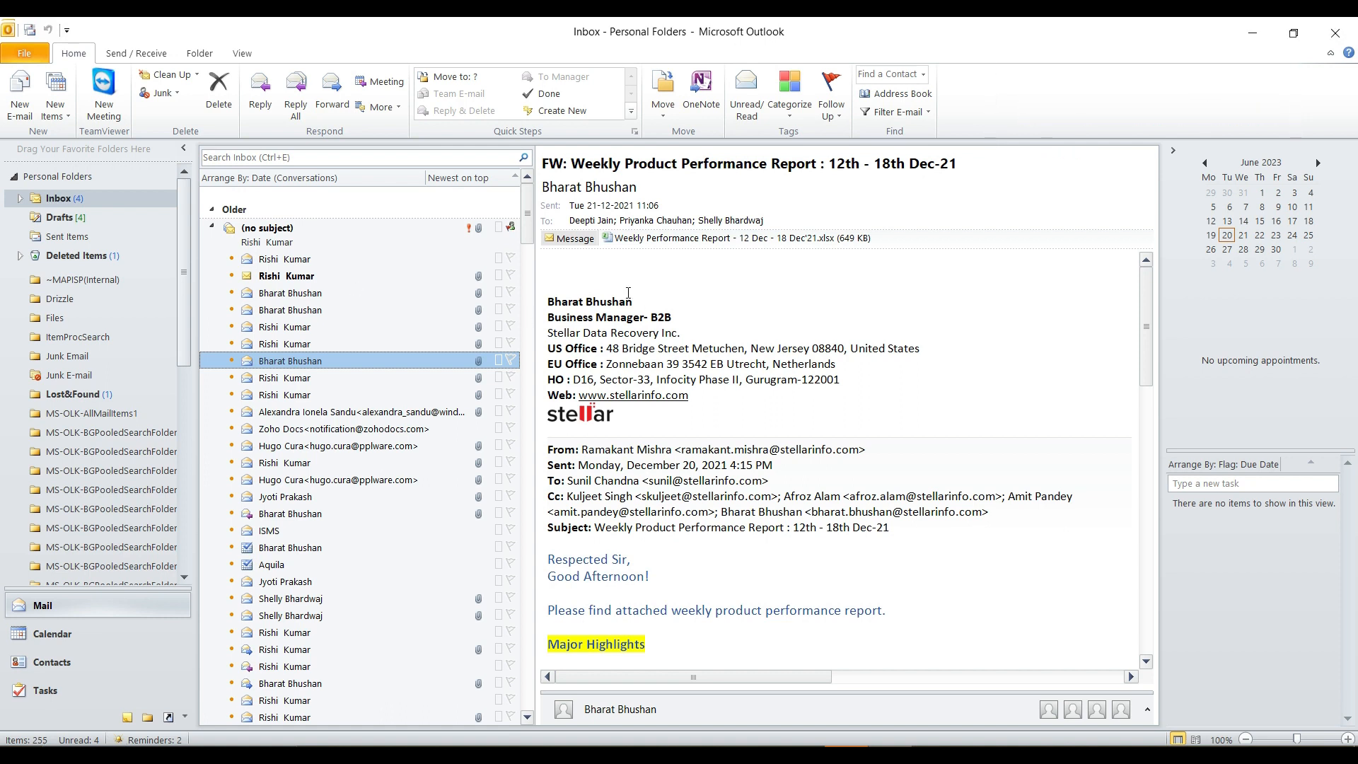
pyautogui.moveTo(640, 283)
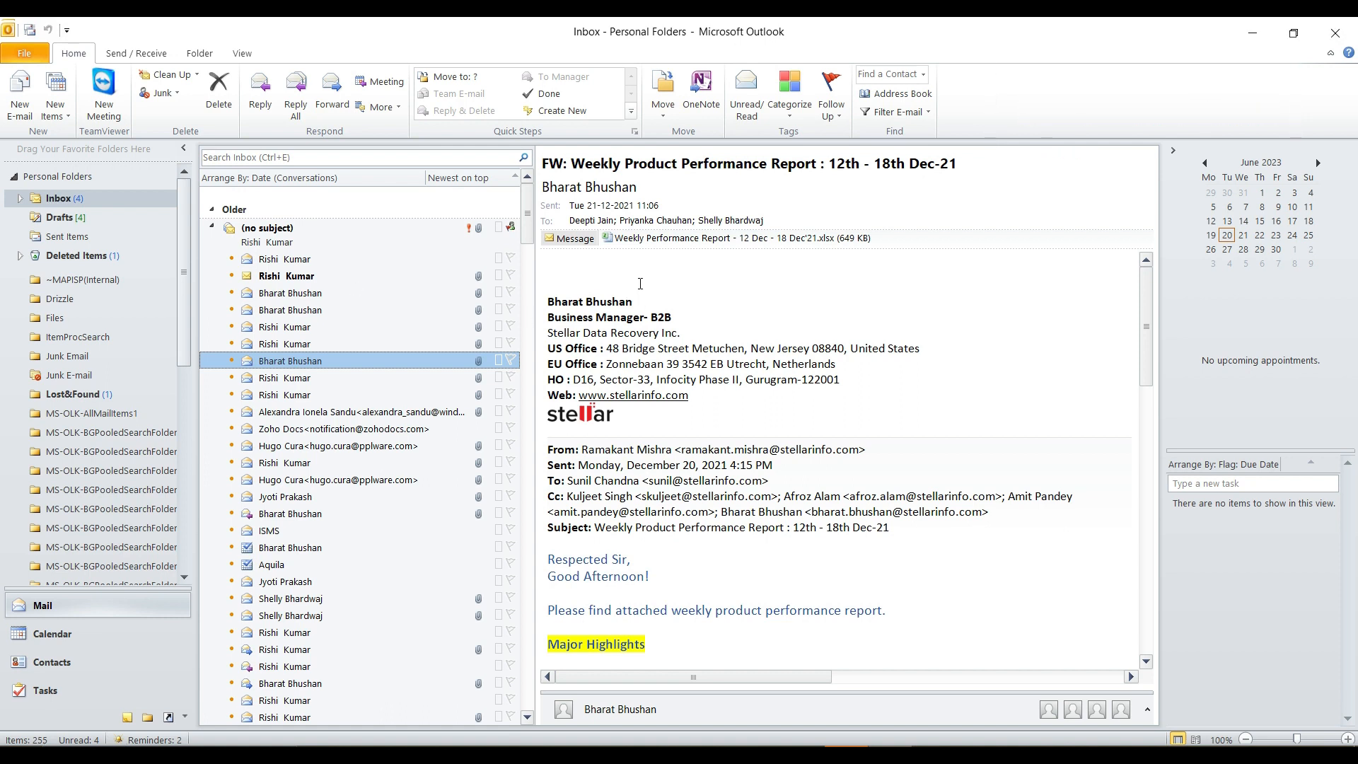
# Start a second Import and Export Wizard via File > Open & Export.
pyautogui.click(25, 53)
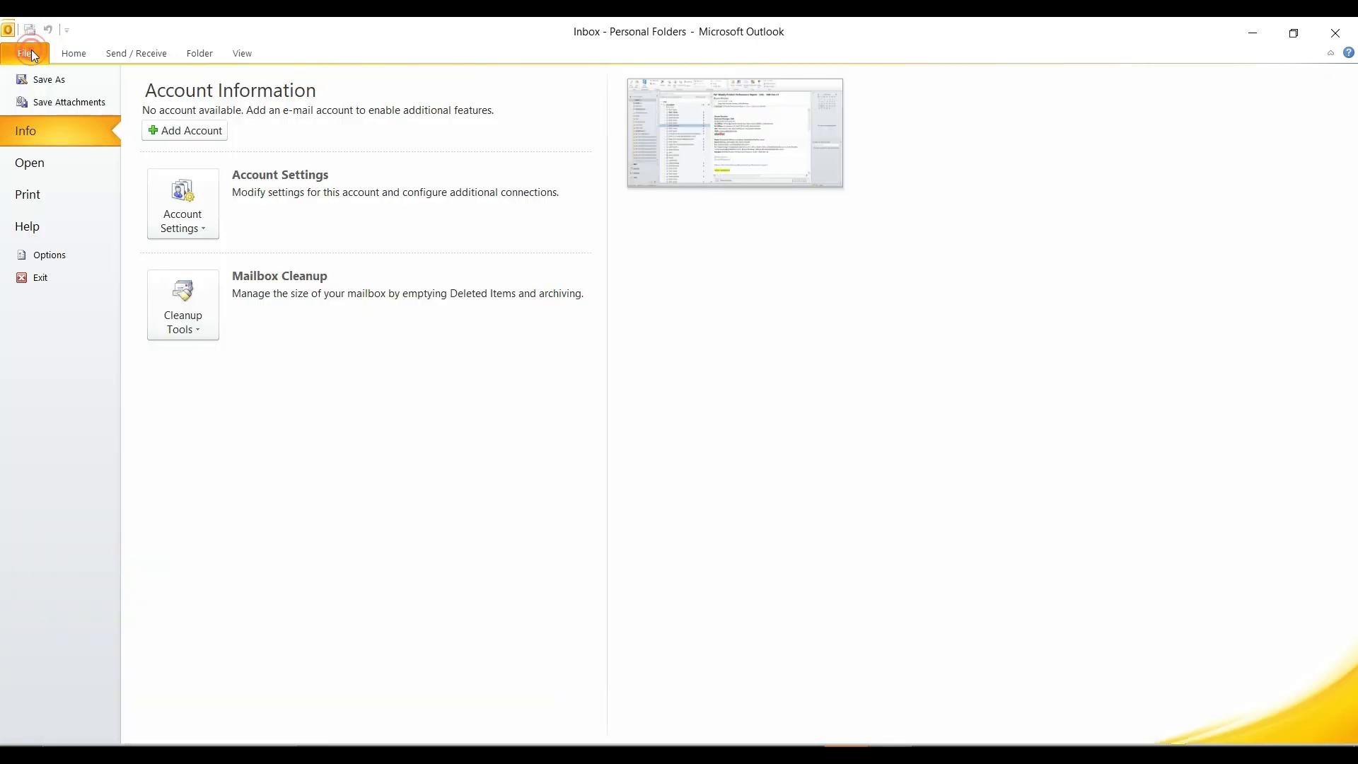
pyautogui.click(28, 161)
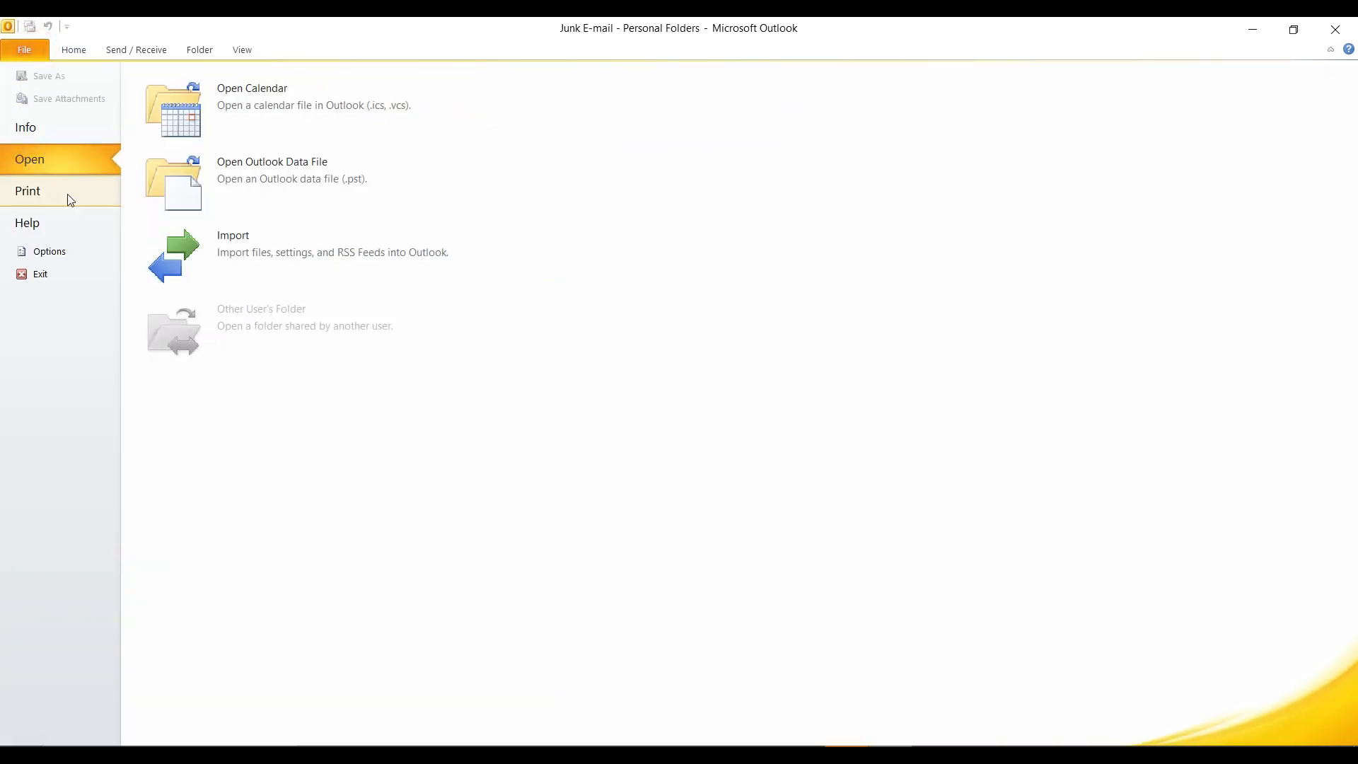
pyautogui.click(232, 242)
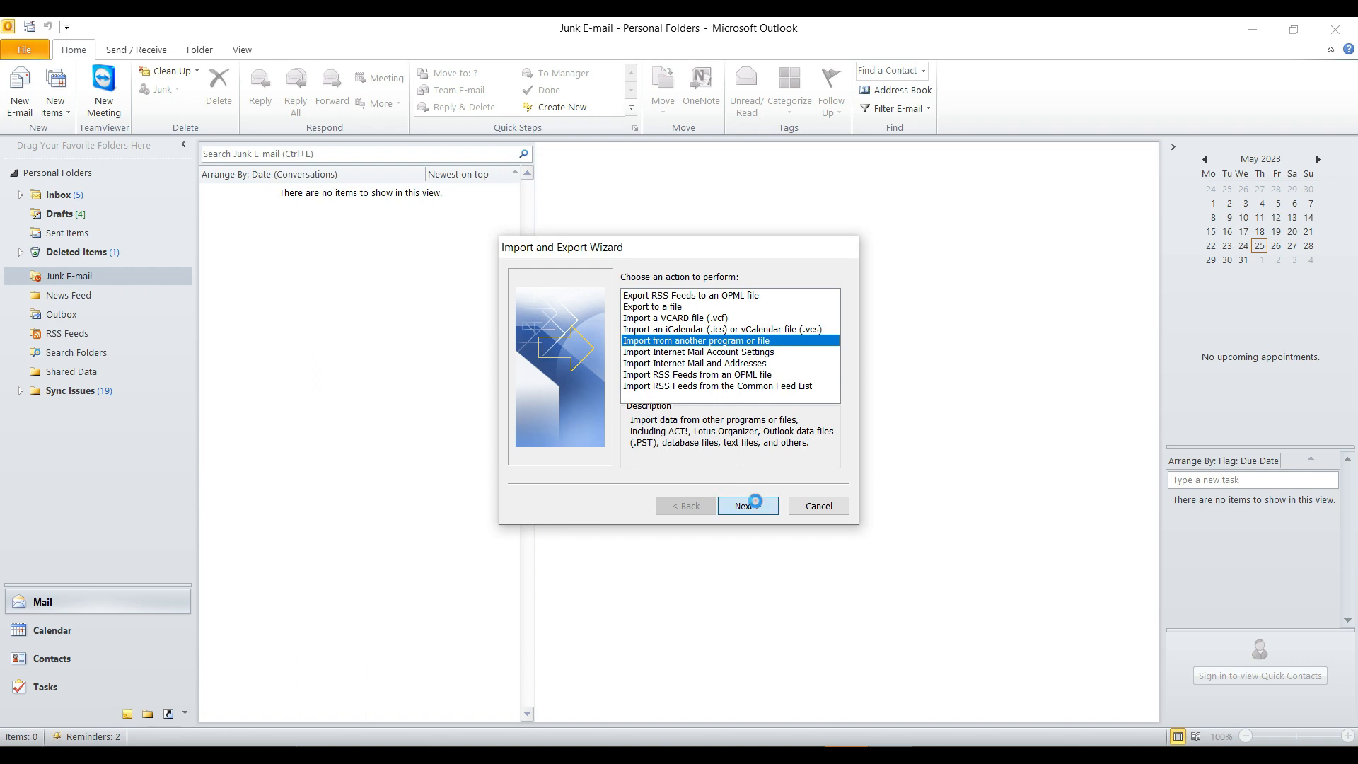
# Keep Outlook Data File (.pst) as the import type and reach the file-to-import step.
pyautogui.click(747, 506)
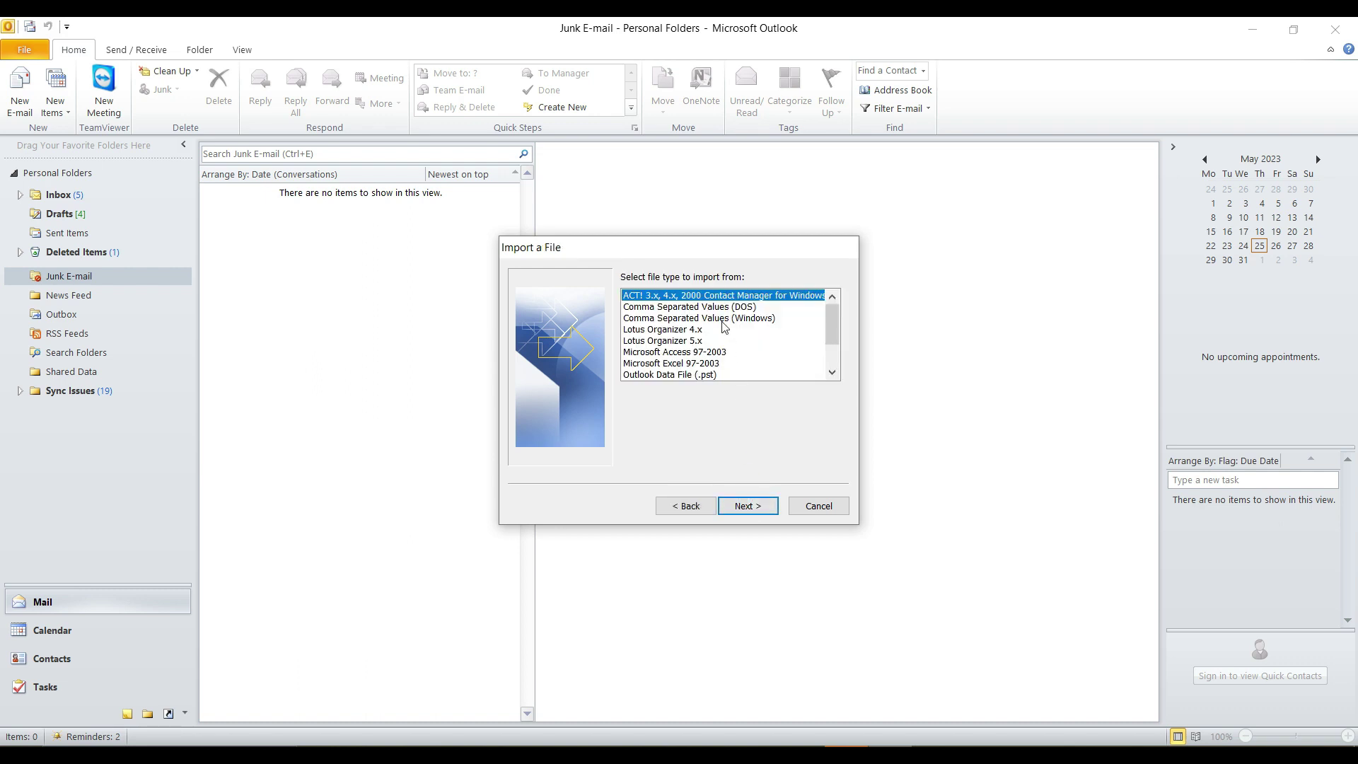
pyautogui.scroll(-3)
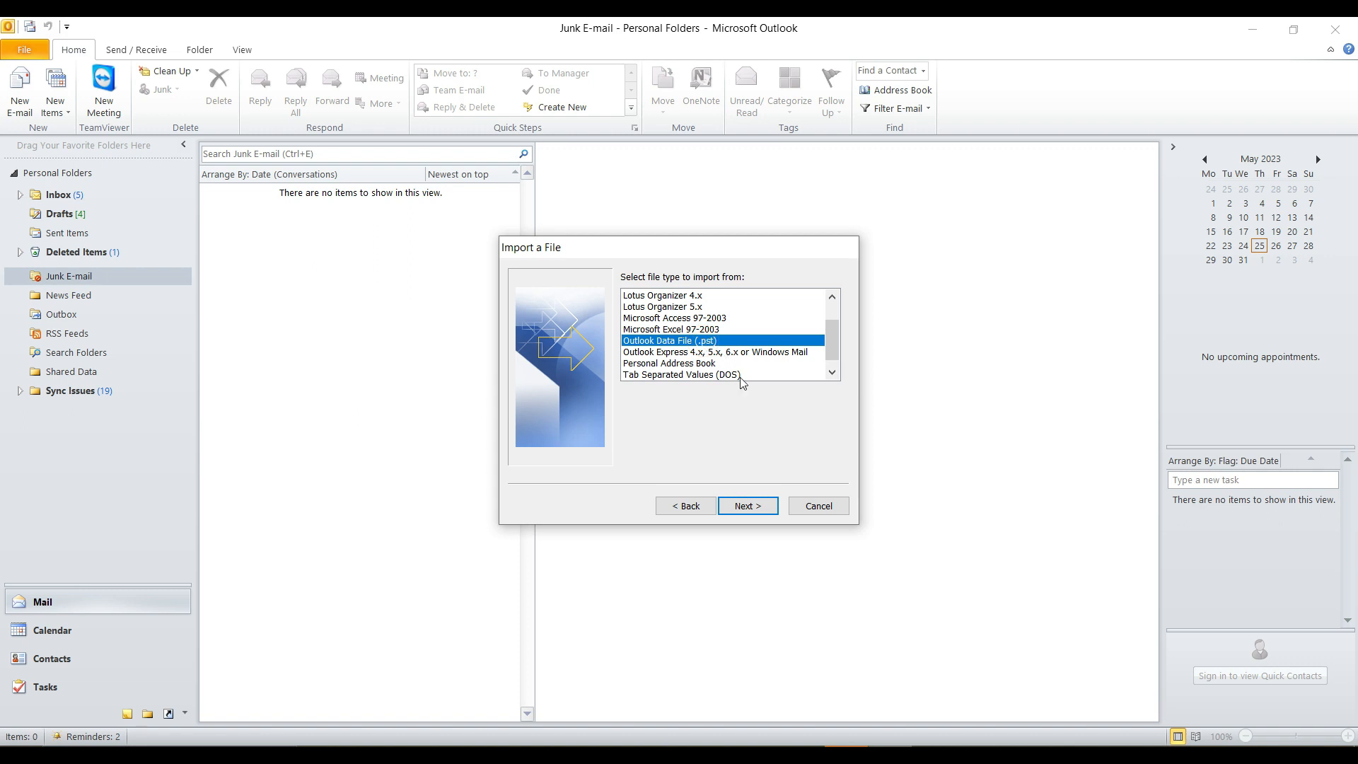
pyautogui.click(746, 506)
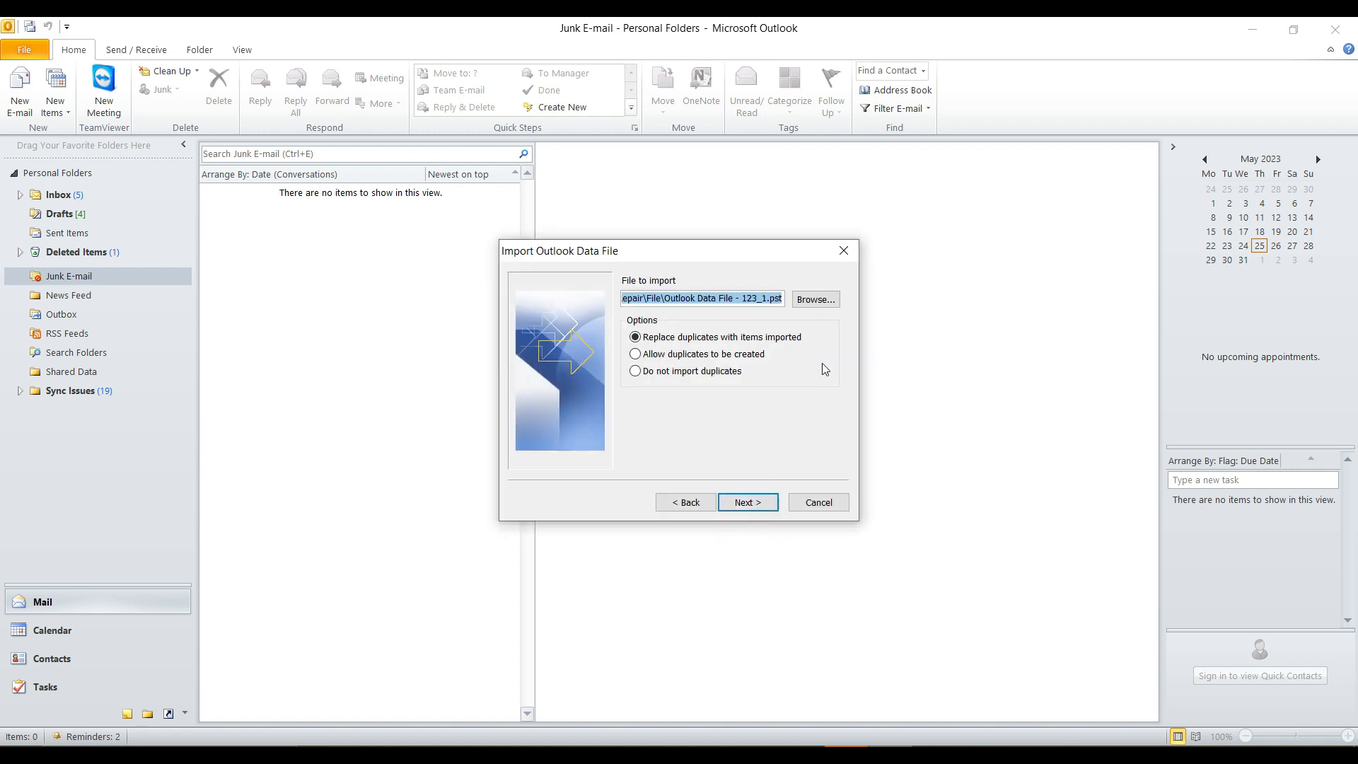
pyautogui.click(814, 298)
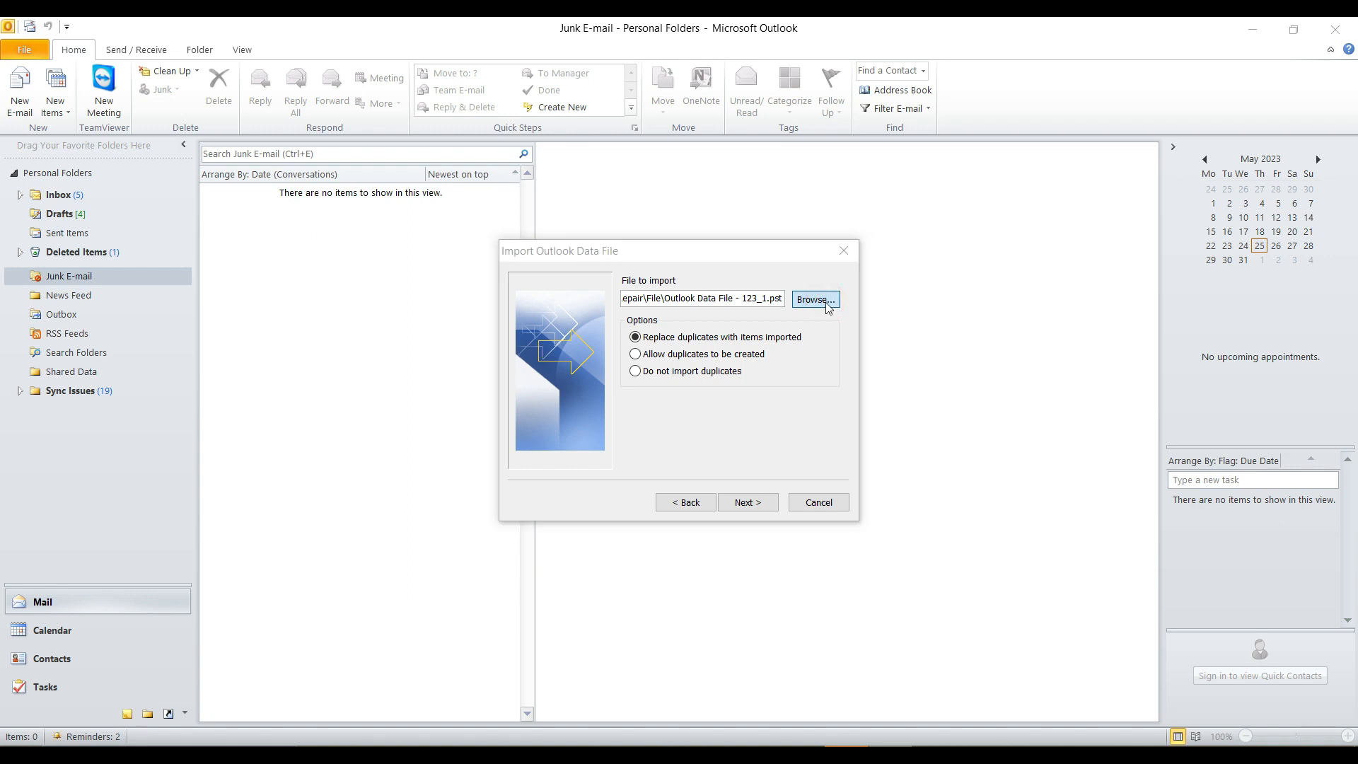
# Browse to Outlook Data File - 123_1, accept the folder choices and finish the import.
pyautogui.click(813, 300)
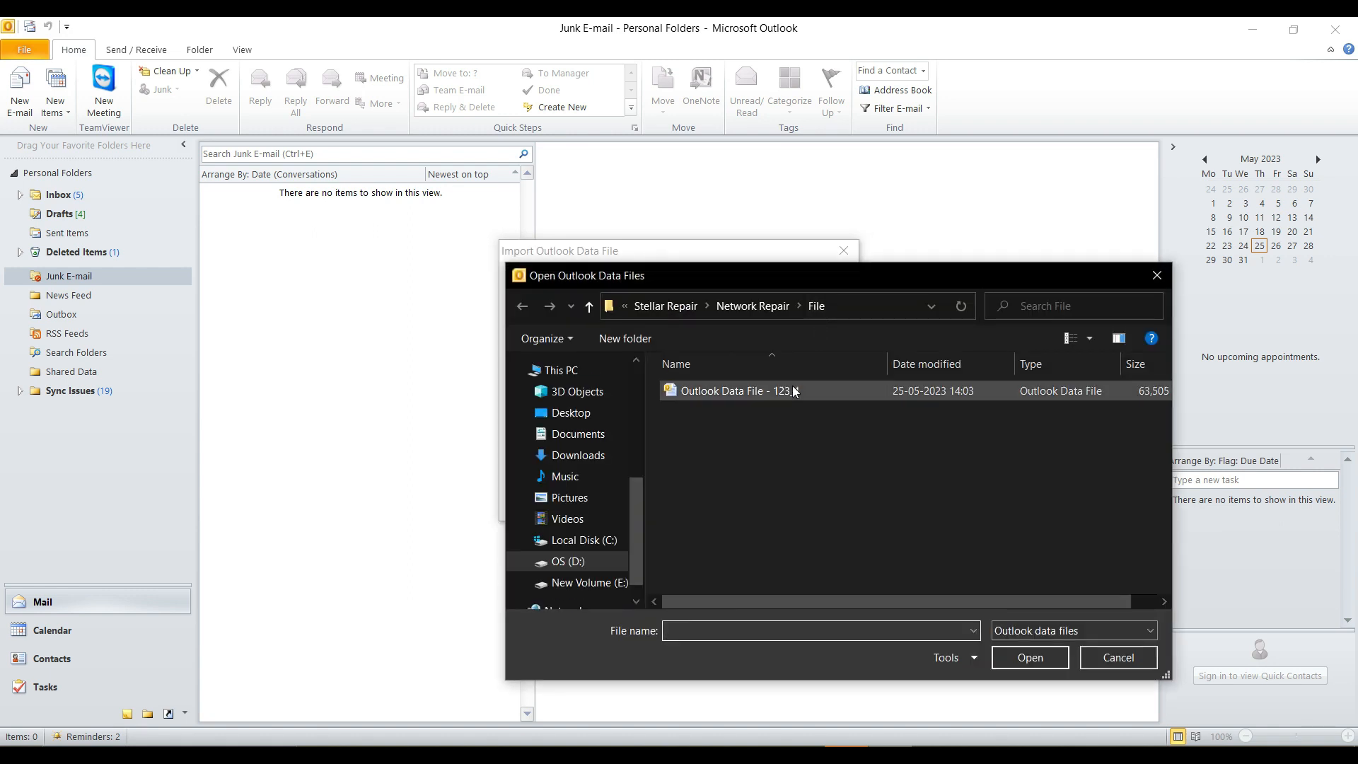
pyautogui.click(739, 390)
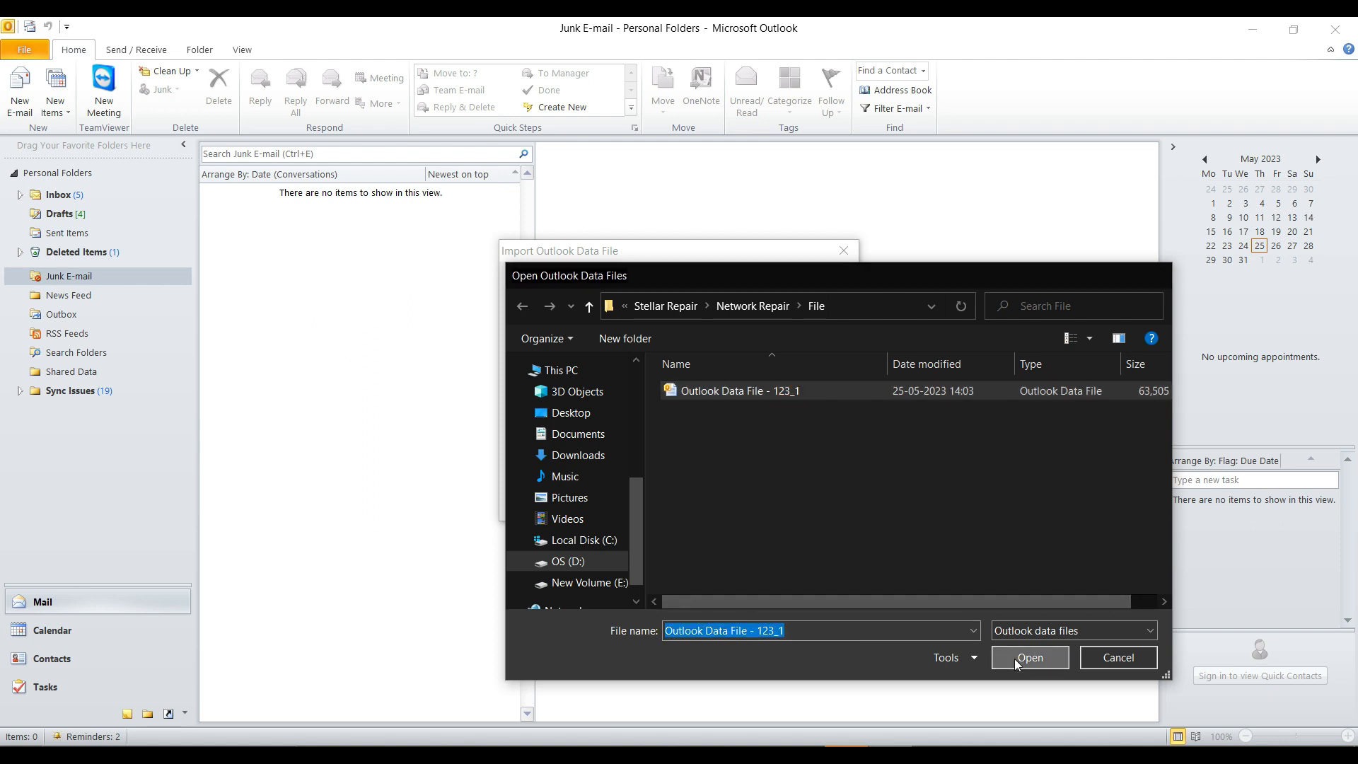
pyautogui.click(1029, 657)
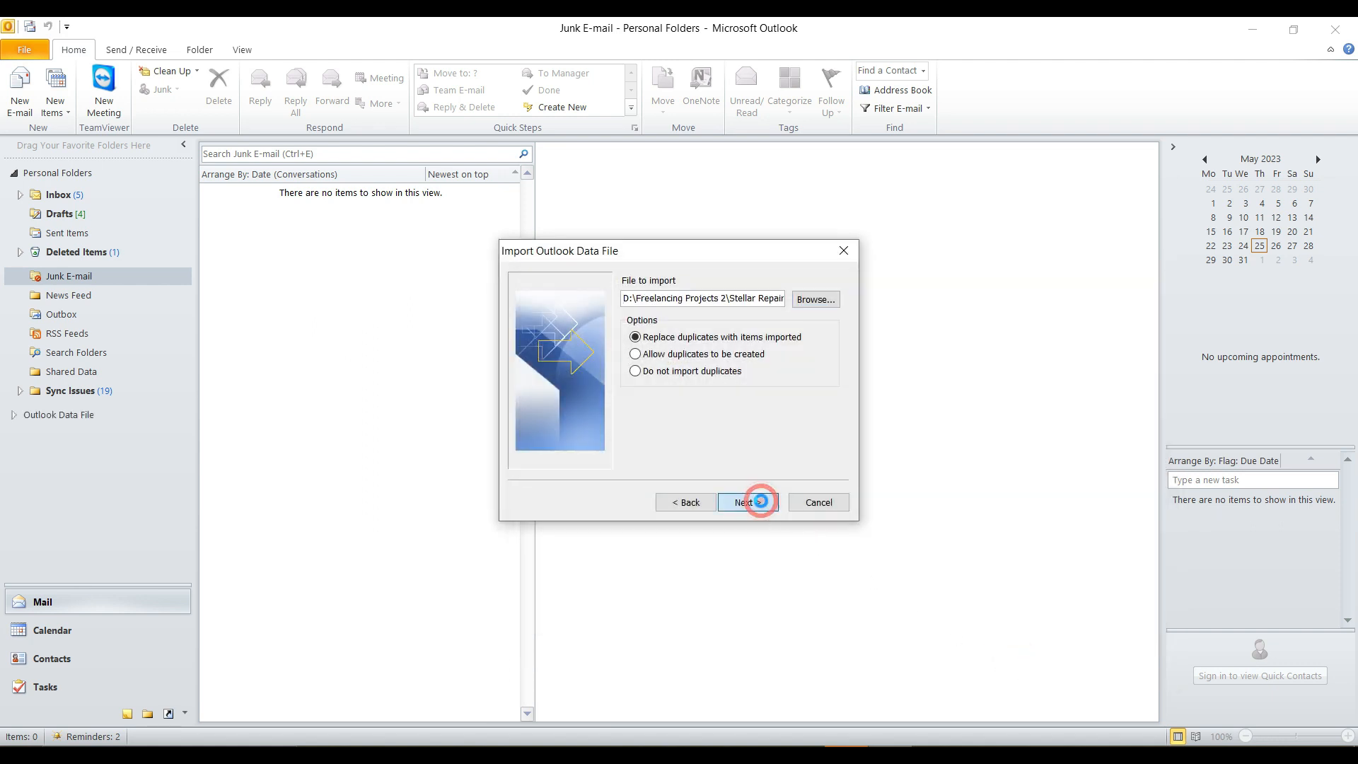
pyautogui.click(746, 502)
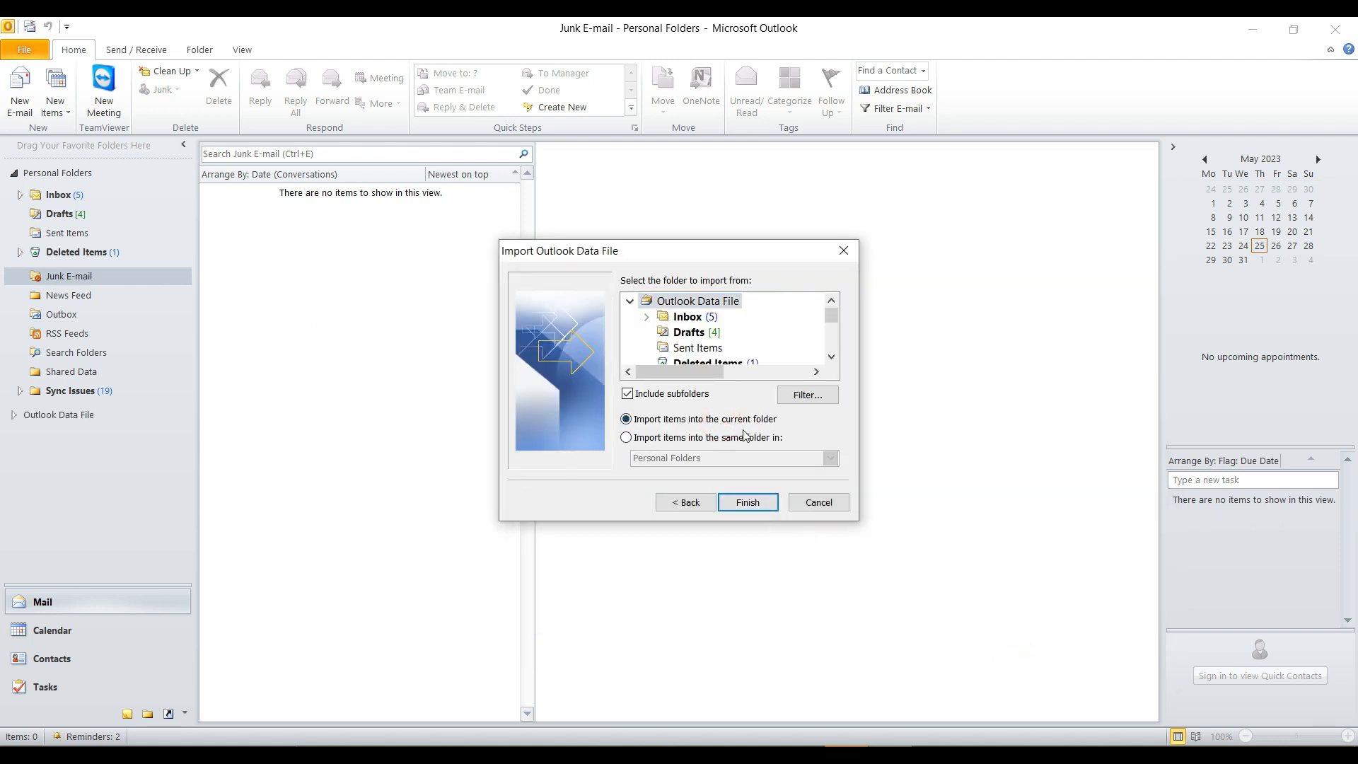
pyautogui.click(747, 502)
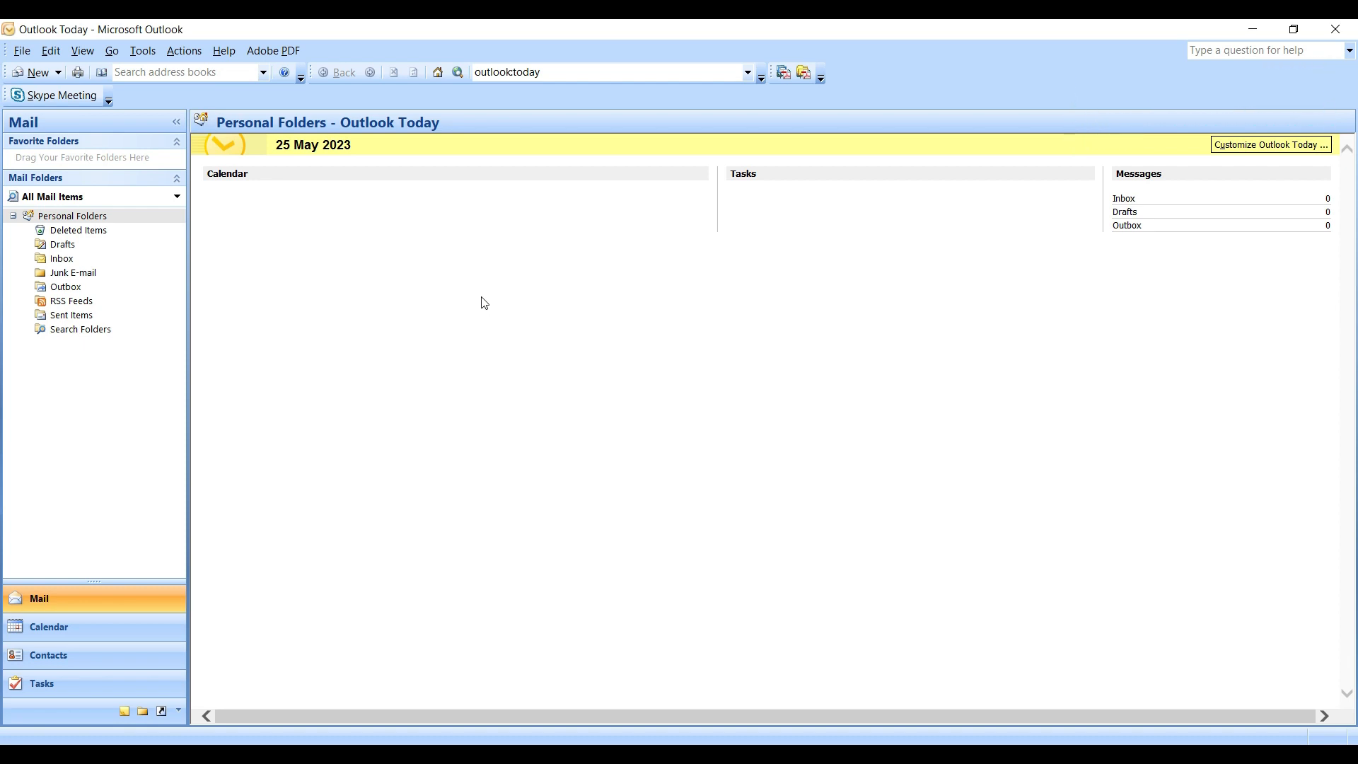
pyautogui.moveTo(577, 342)
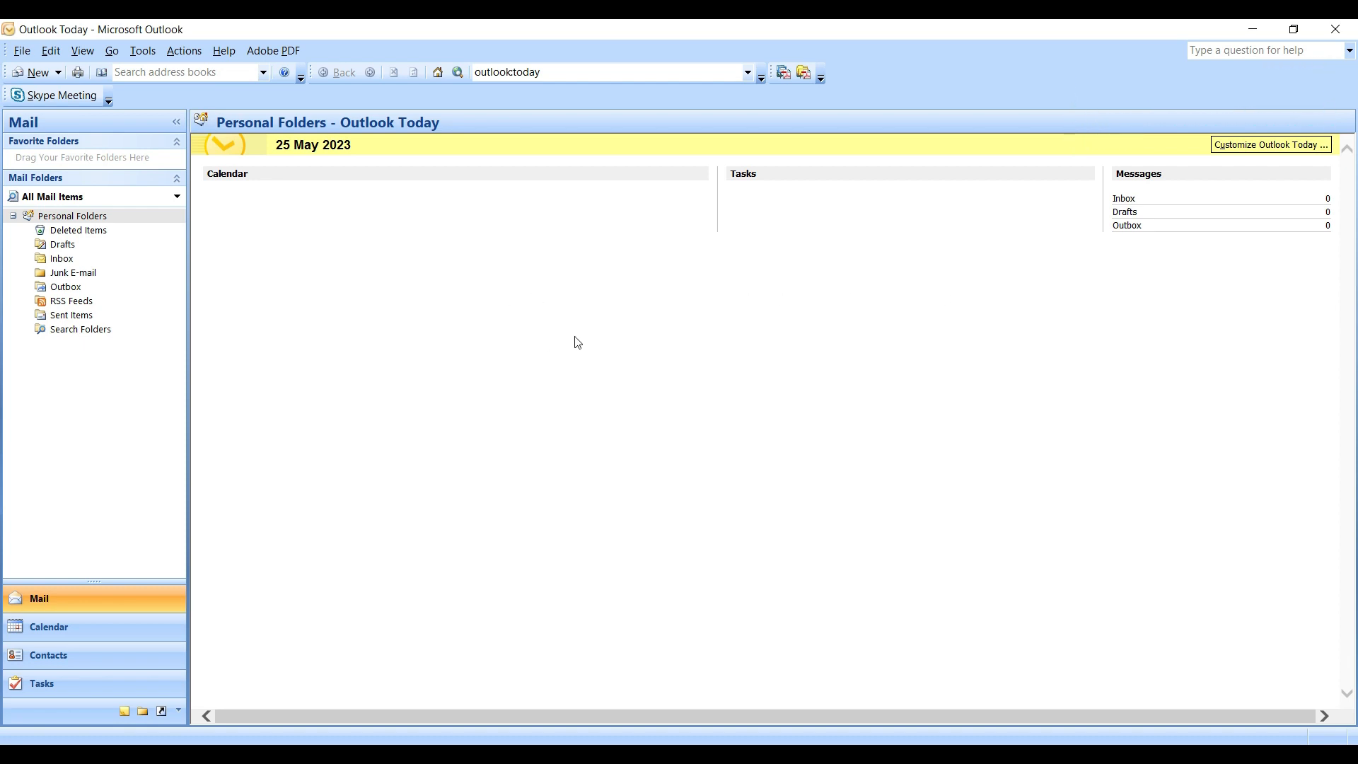
pyautogui.moveTo(51, 51)
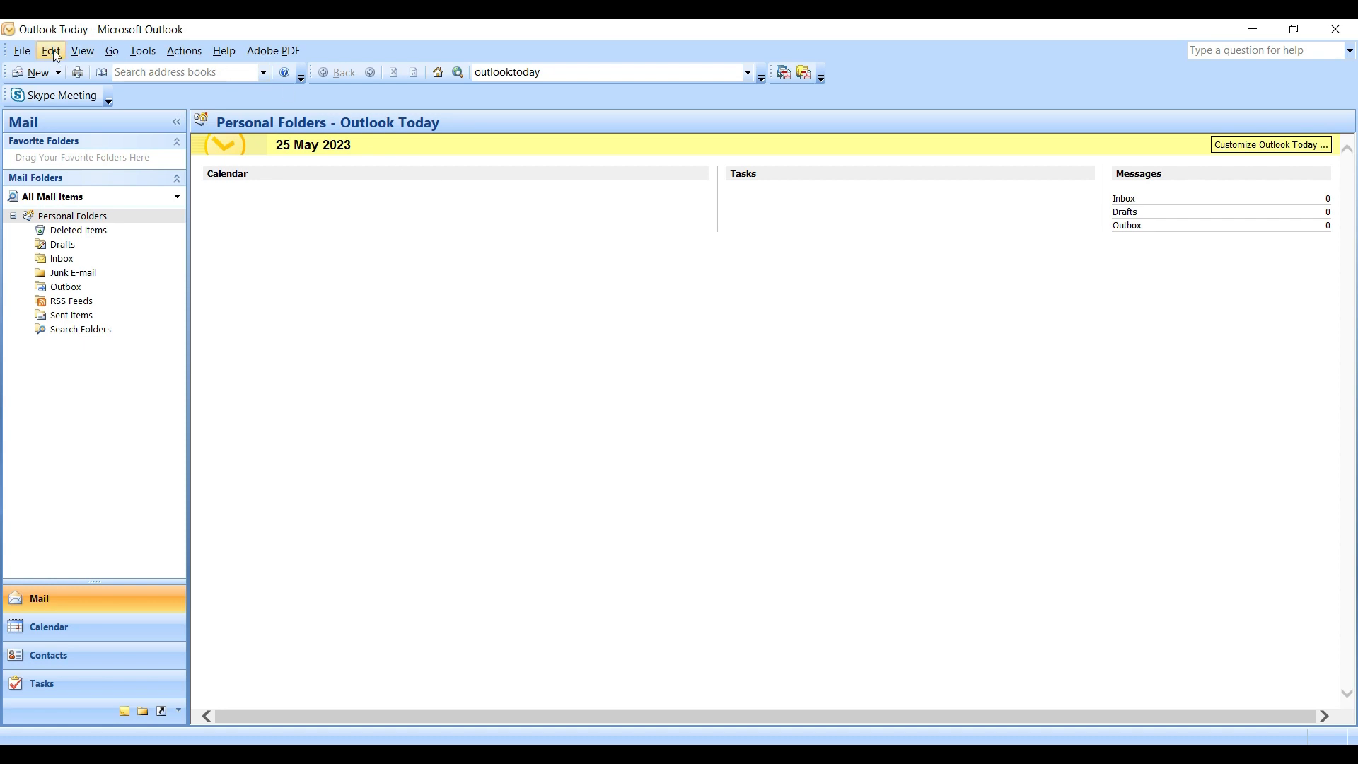
# Start the Import and Export Wizard from the older Outlook's File menu.
pyautogui.click(21, 51)
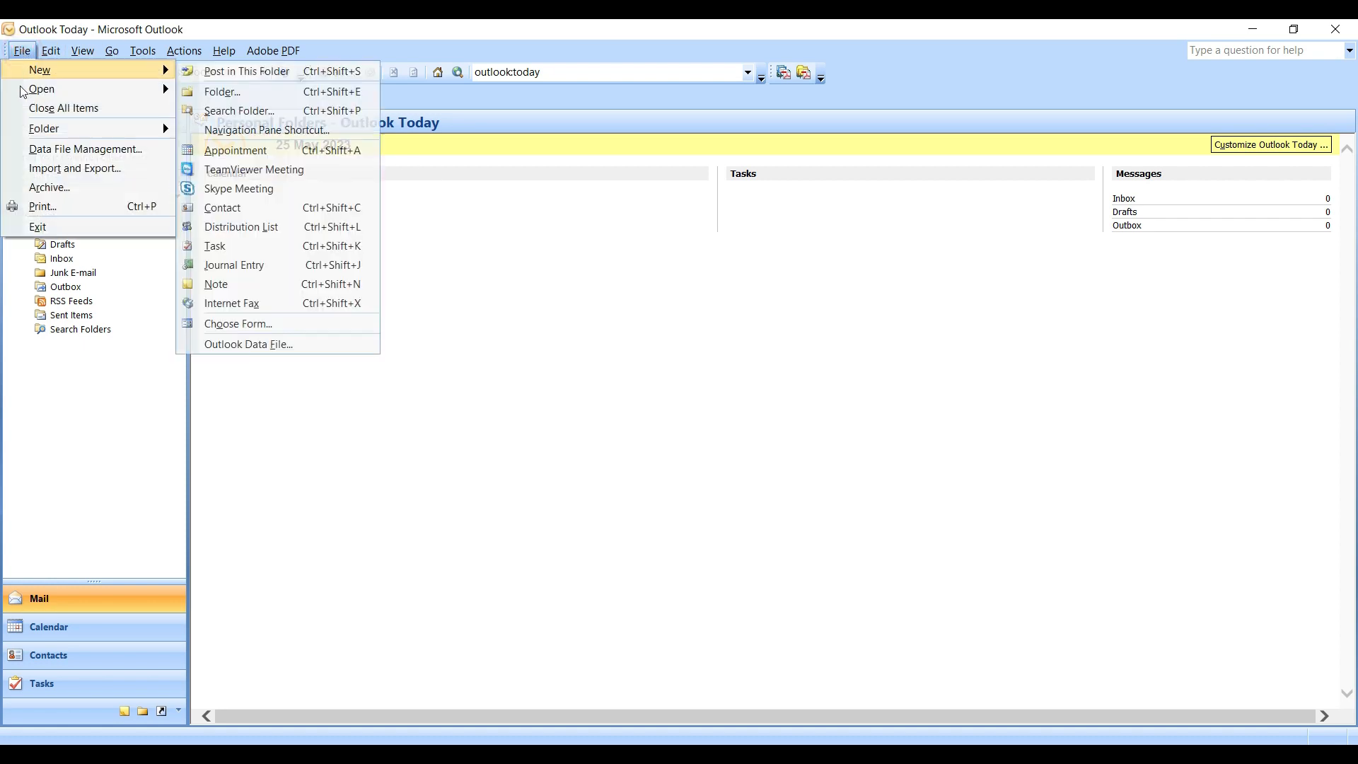
pyautogui.click(75, 168)
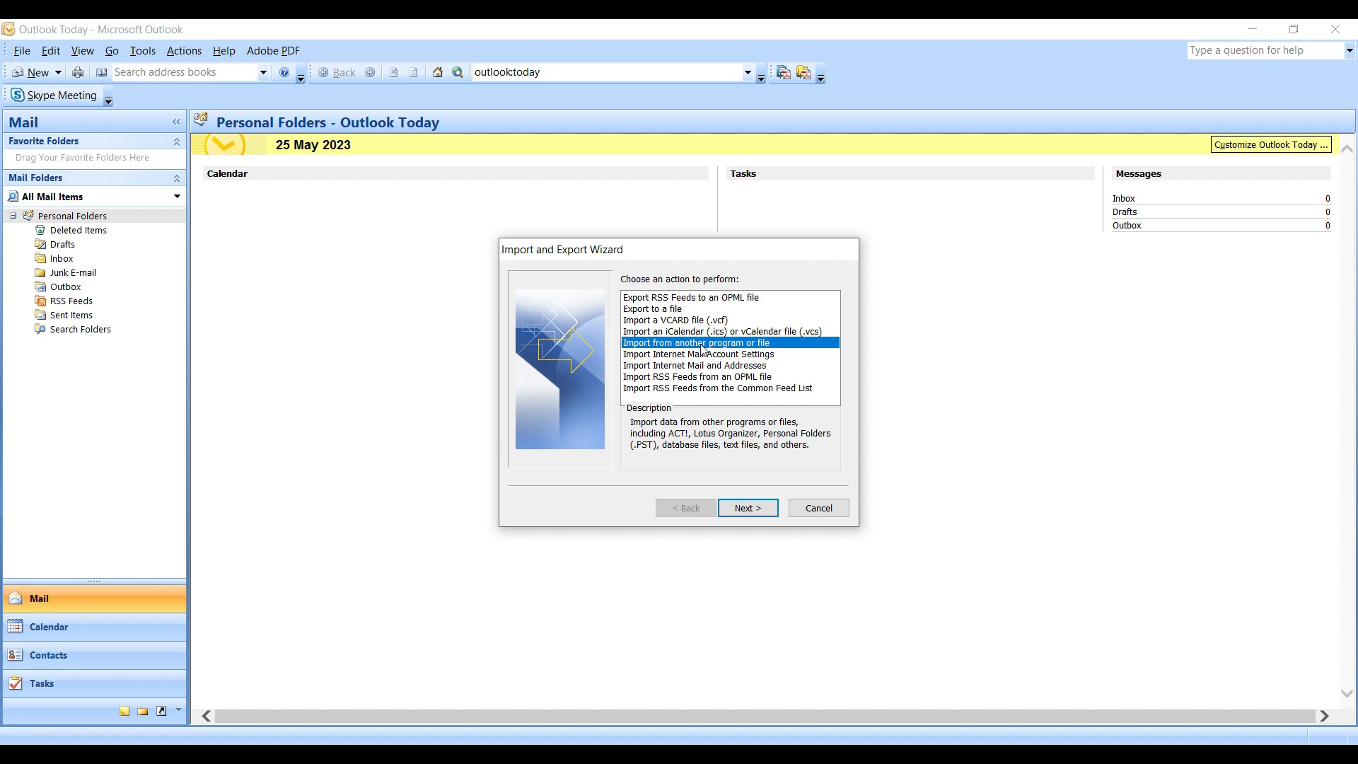
pyautogui.moveTo(747, 500)
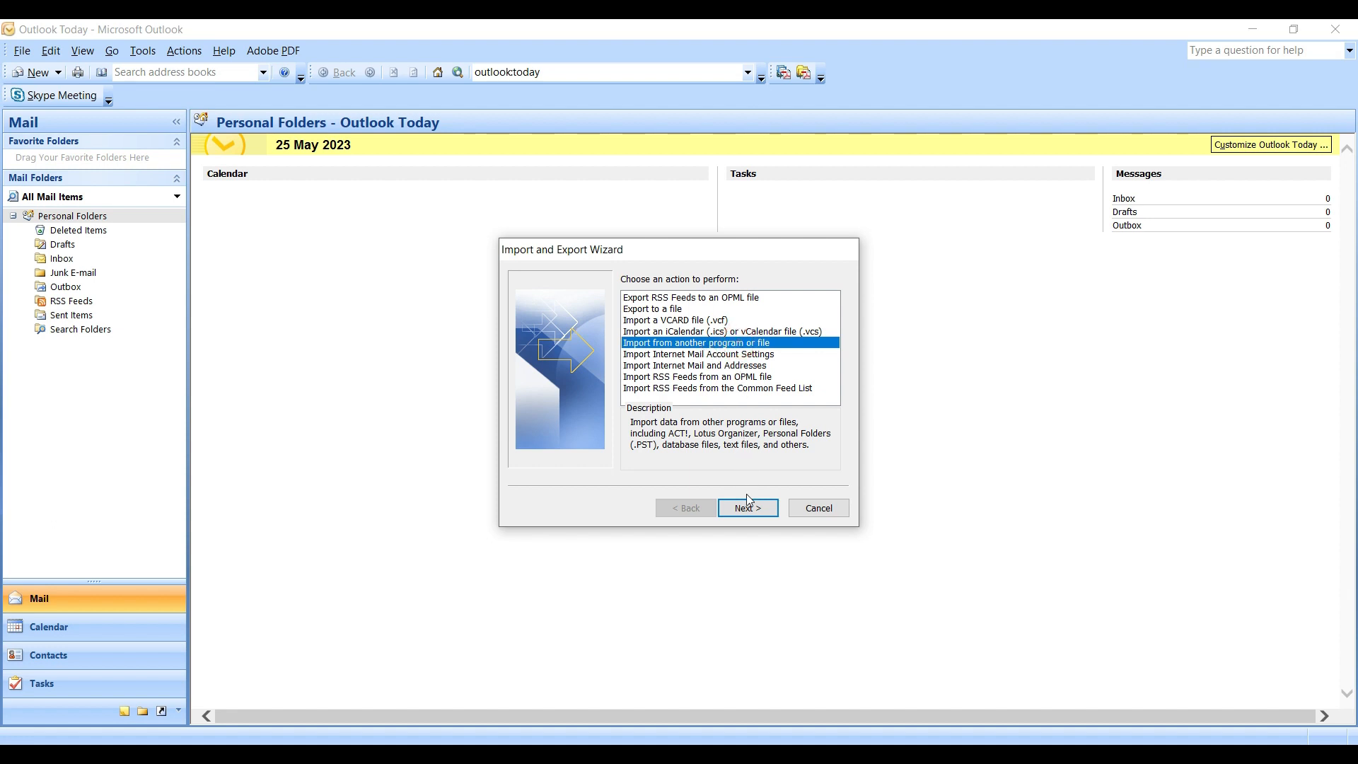
# Choose Personal Folder File (.pst) as the import type and reach the file-to-import step.
pyautogui.click(747, 507)
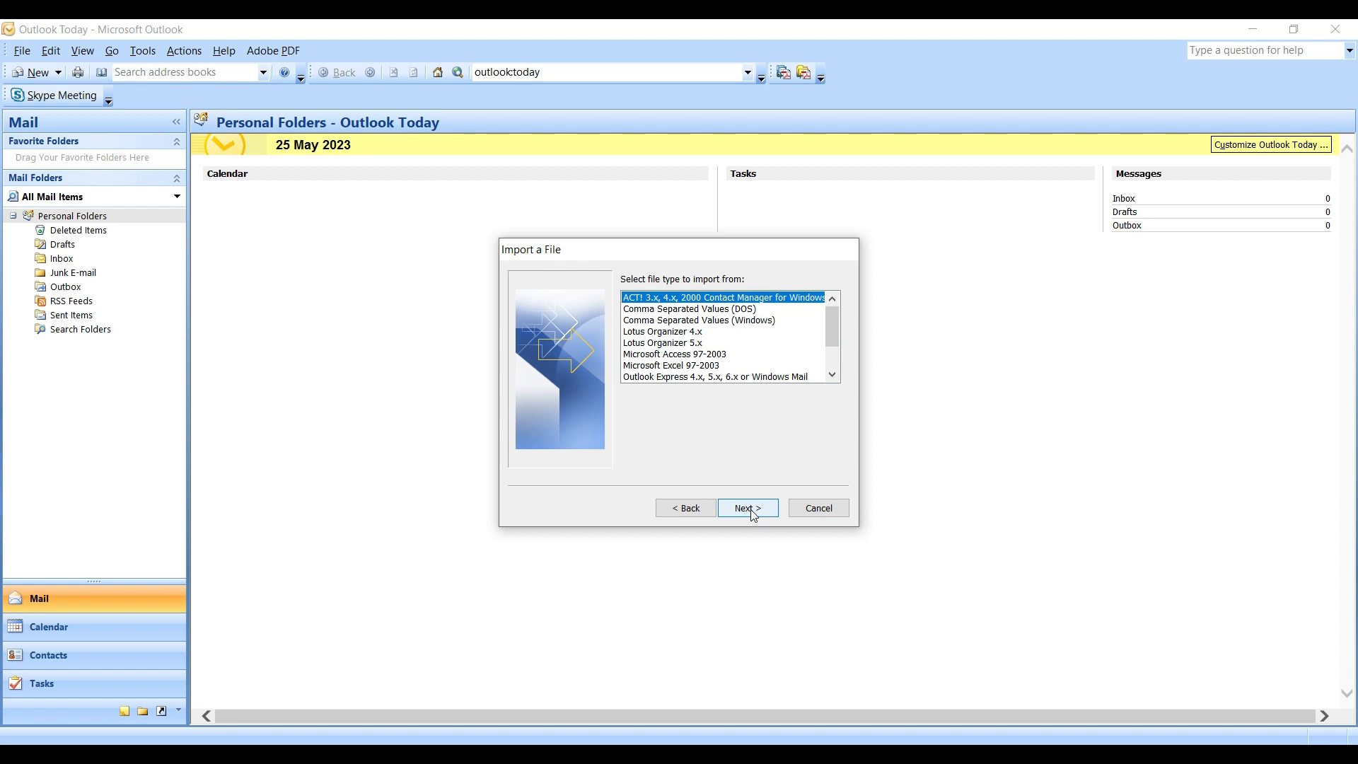
pyautogui.moveTo(754, 337)
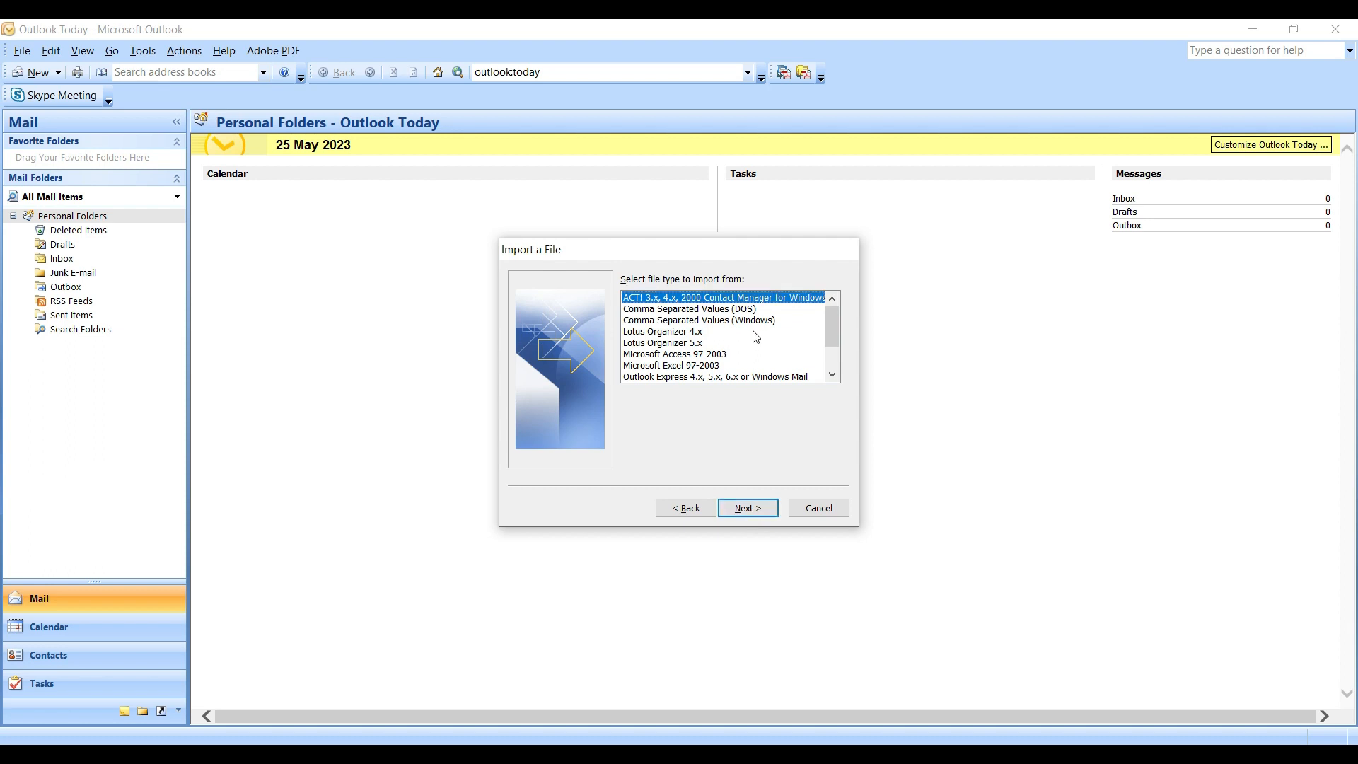
pyautogui.scroll(-3)
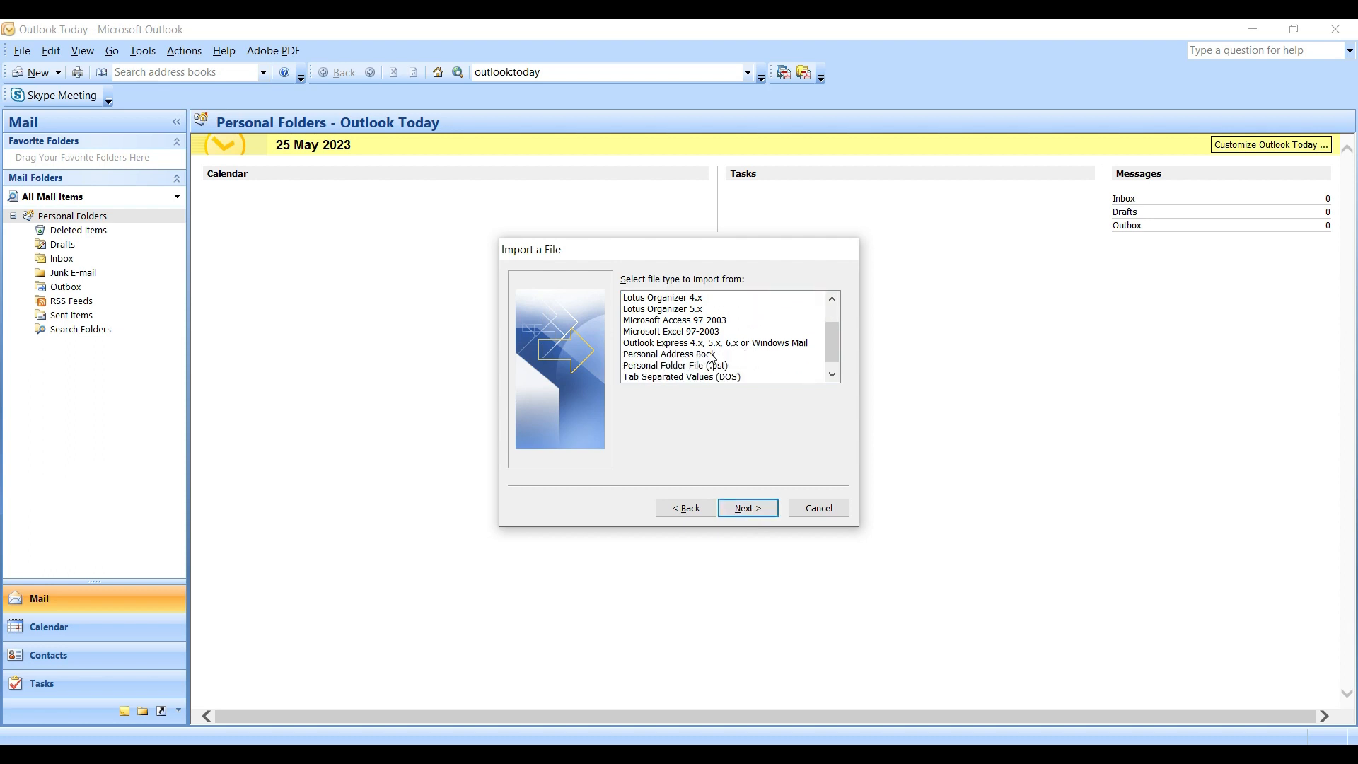
pyautogui.click(674, 355)
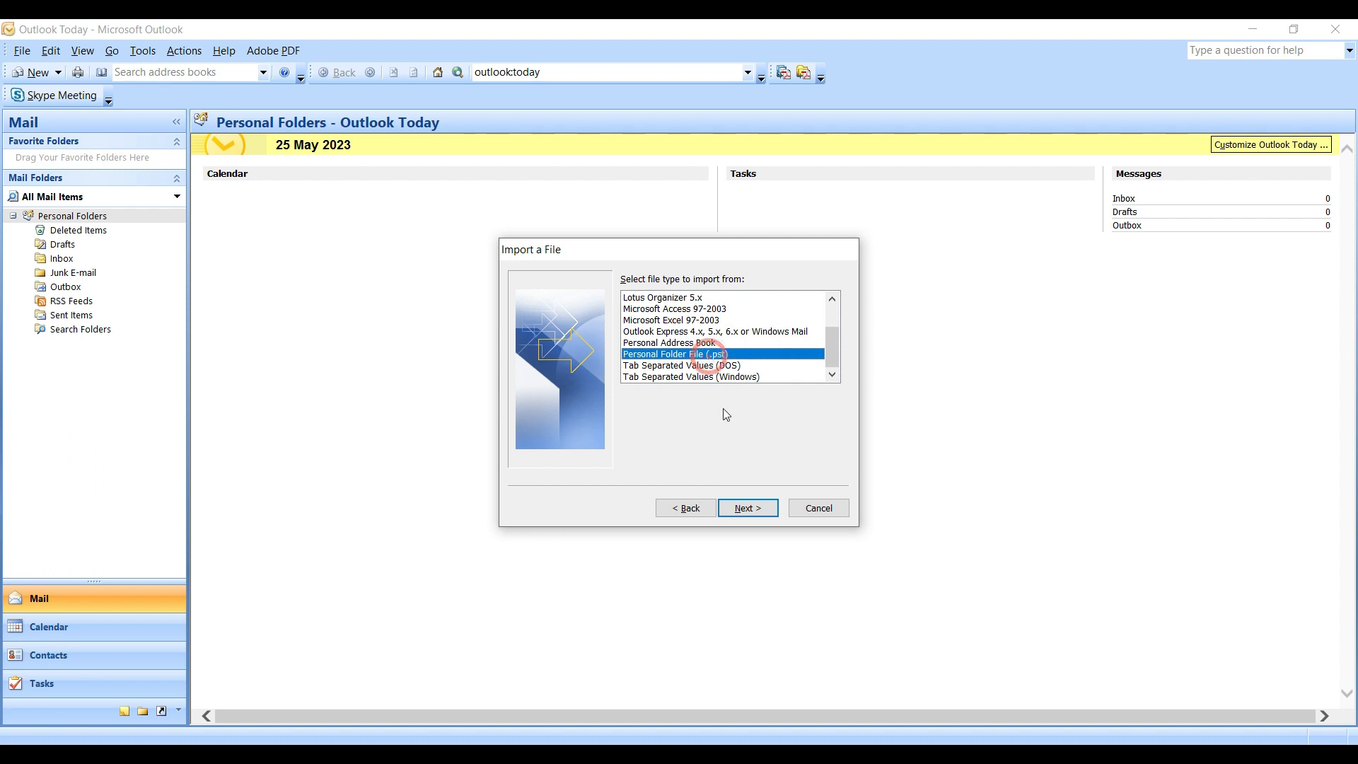
pyautogui.click(747, 508)
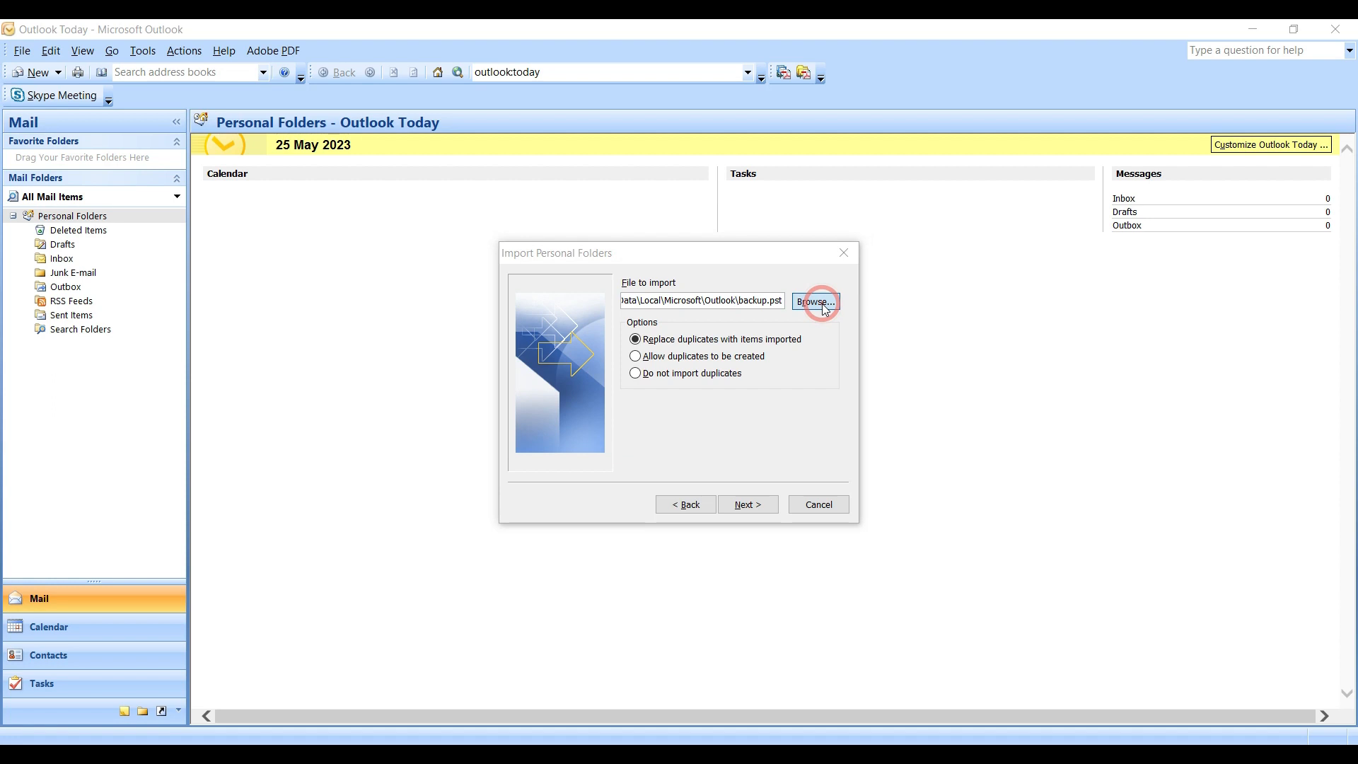
# Browse to the .pst file and finish importing its items into Personal Folders.
pyautogui.click(812, 301)
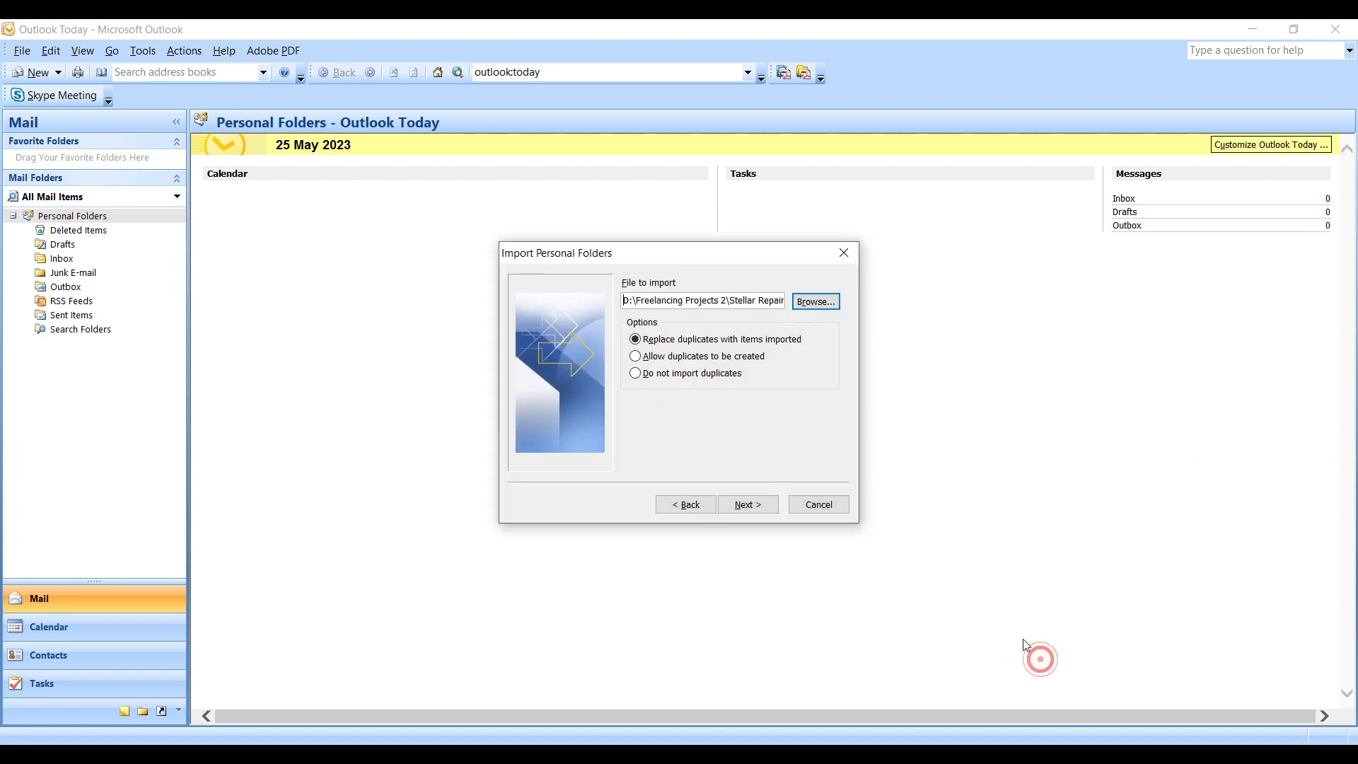
pyautogui.moveTo(750, 503)
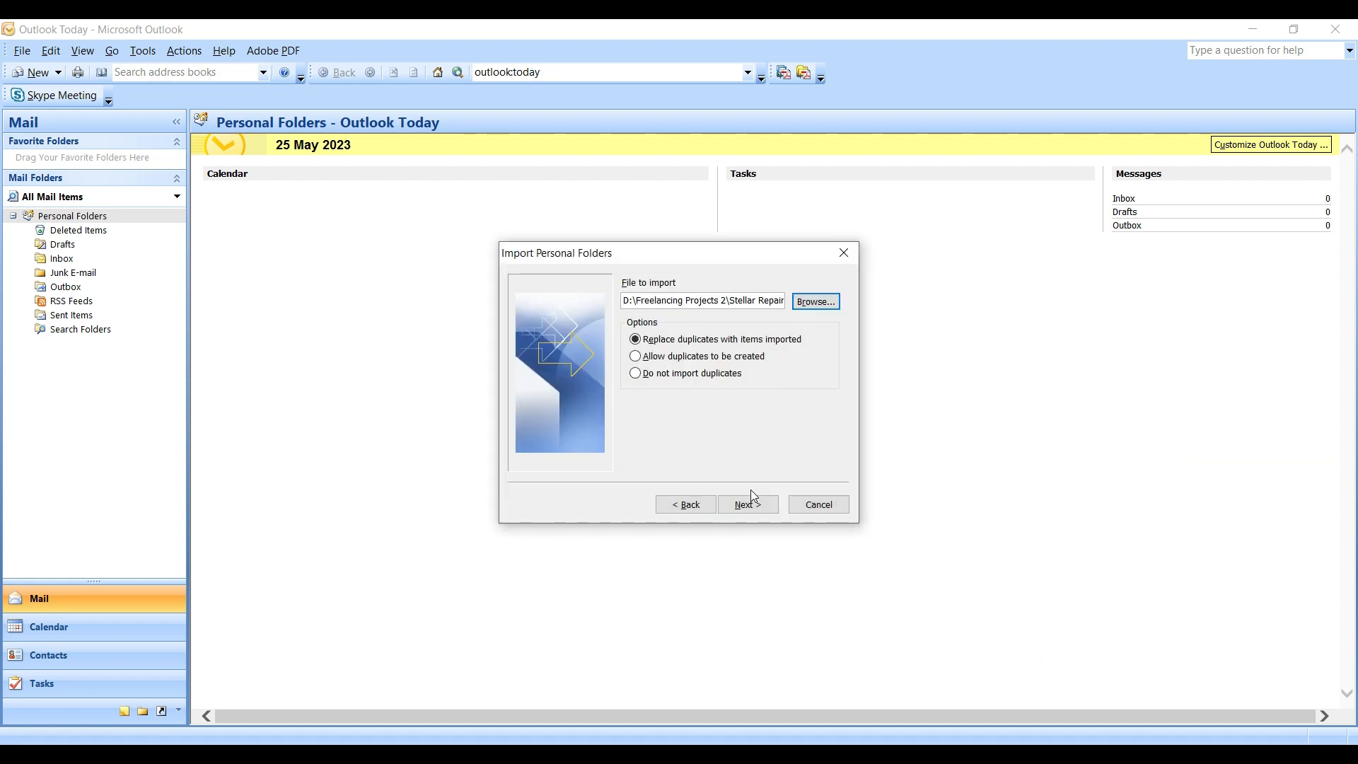
pyautogui.click(747, 505)
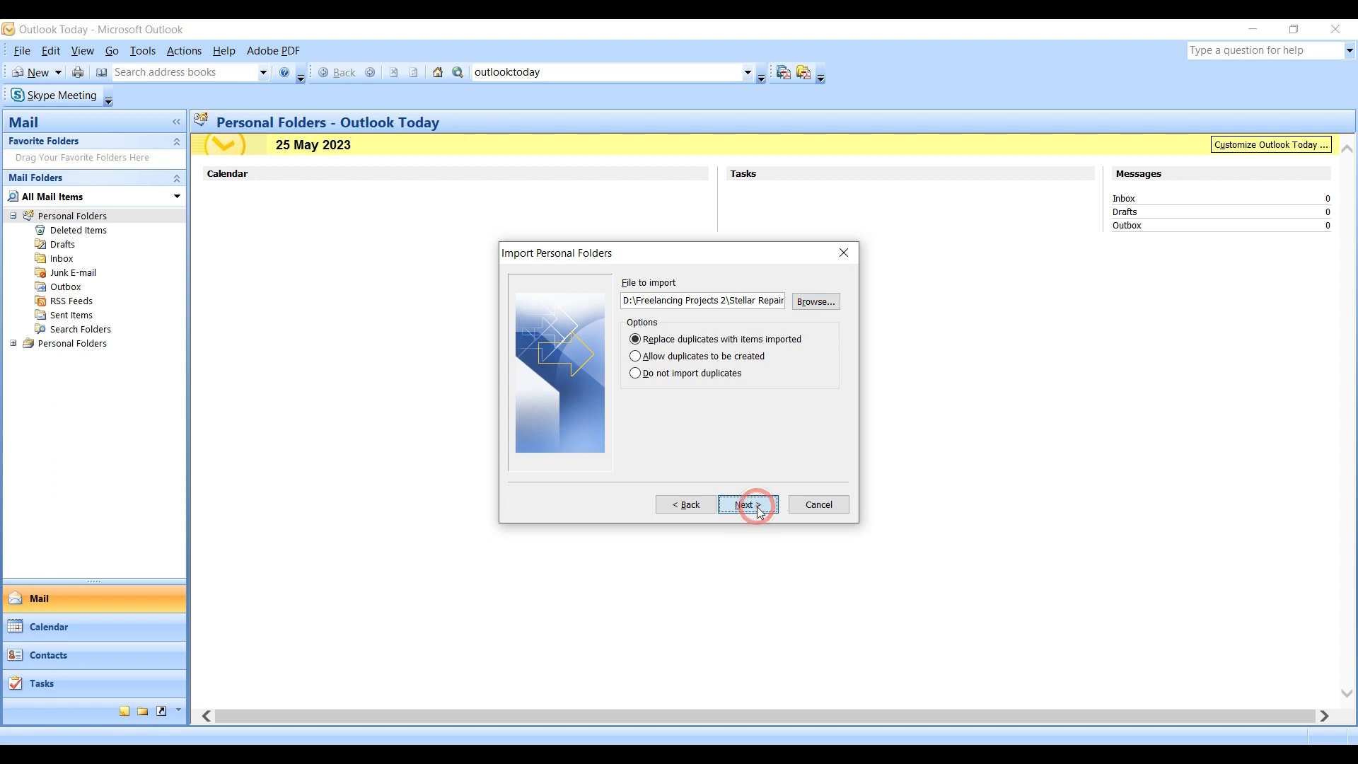
pyautogui.click(747, 503)
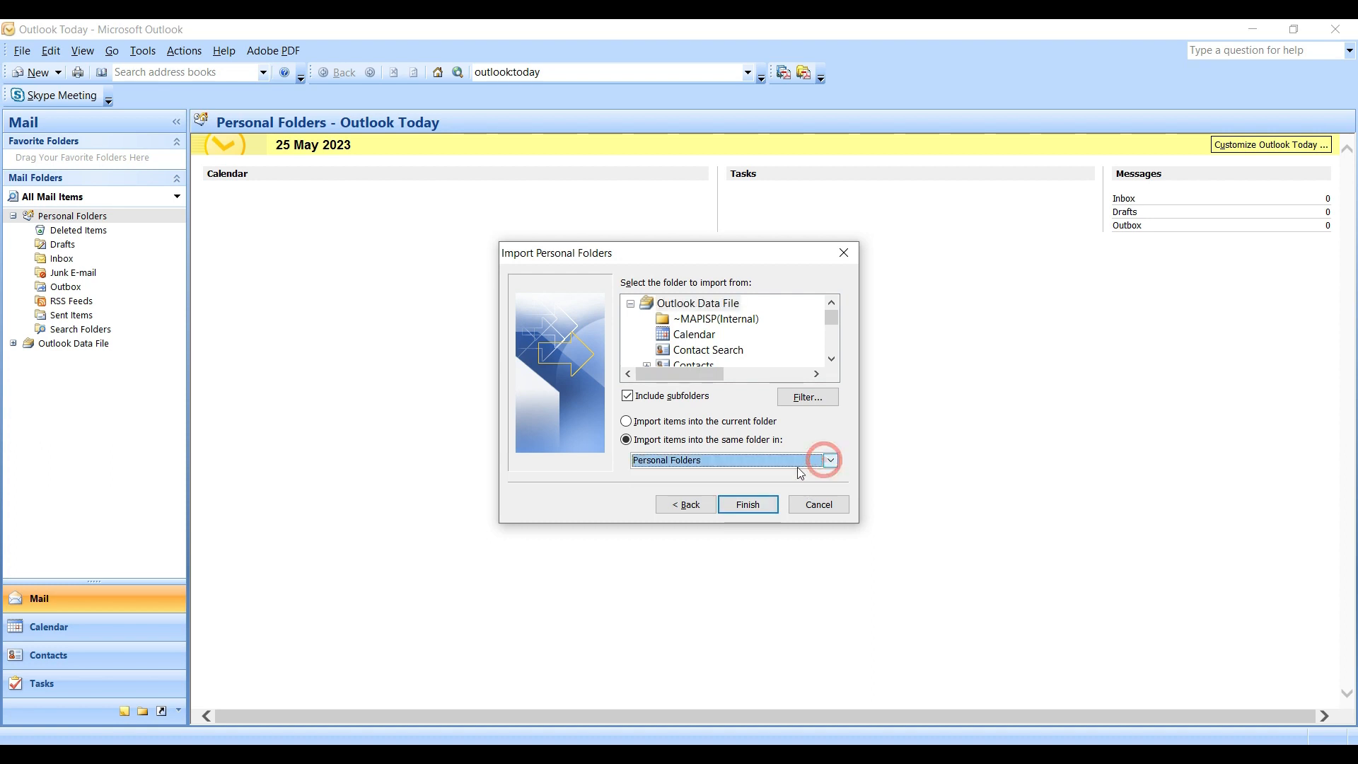
pyautogui.click(747, 504)
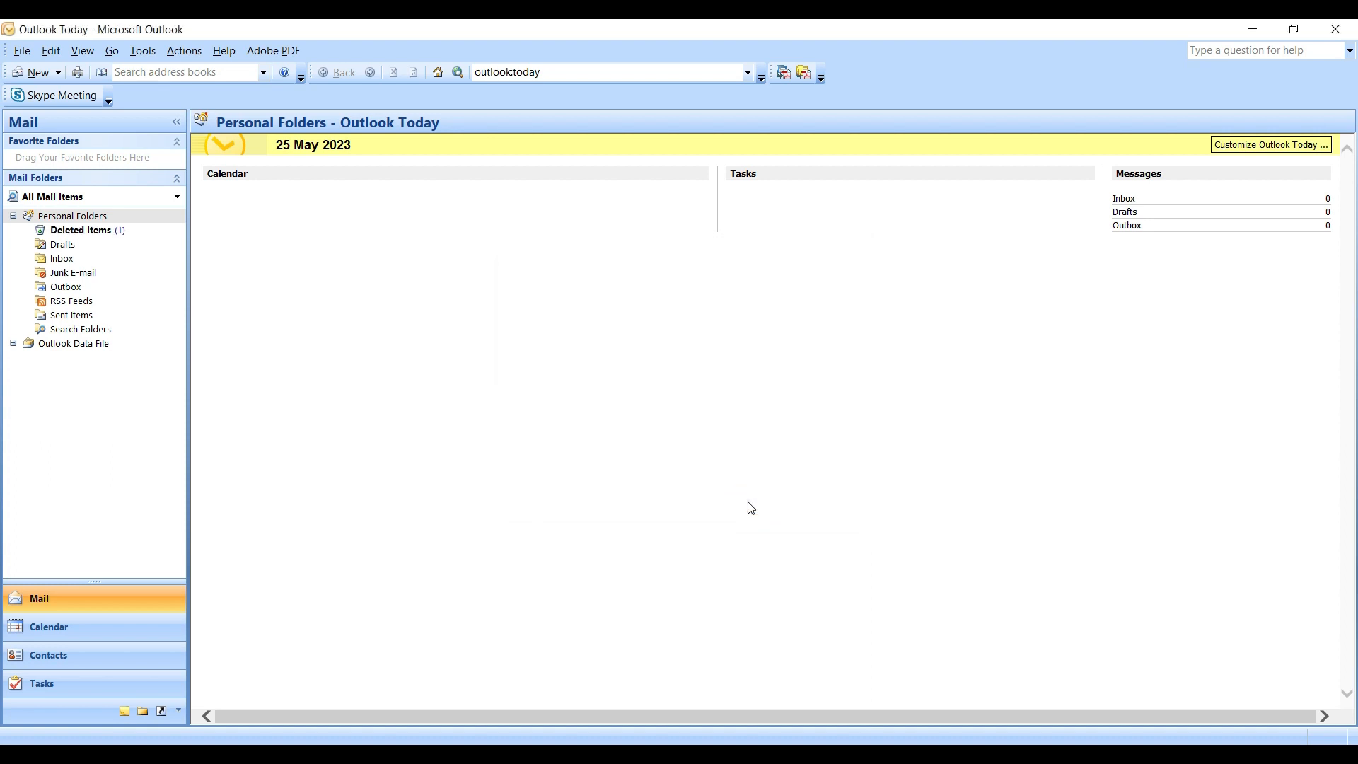